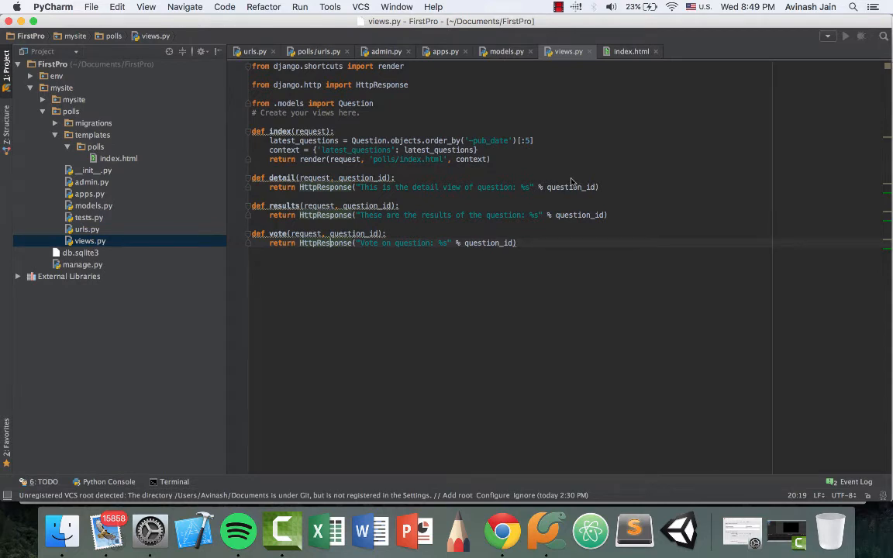
# Step: Remove the HttpResponse placeholder line from detail() in views.py
pyautogui.click(502, 530)
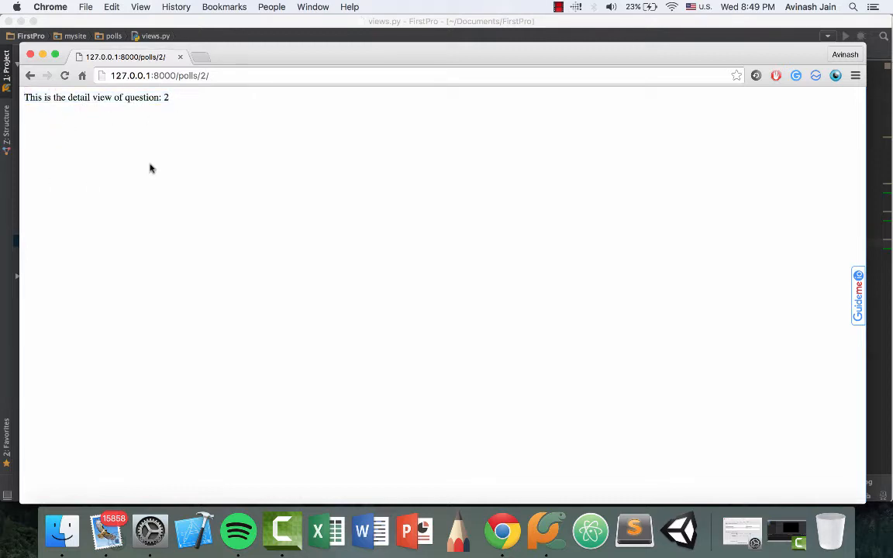
pyautogui.moveTo(154, 172)
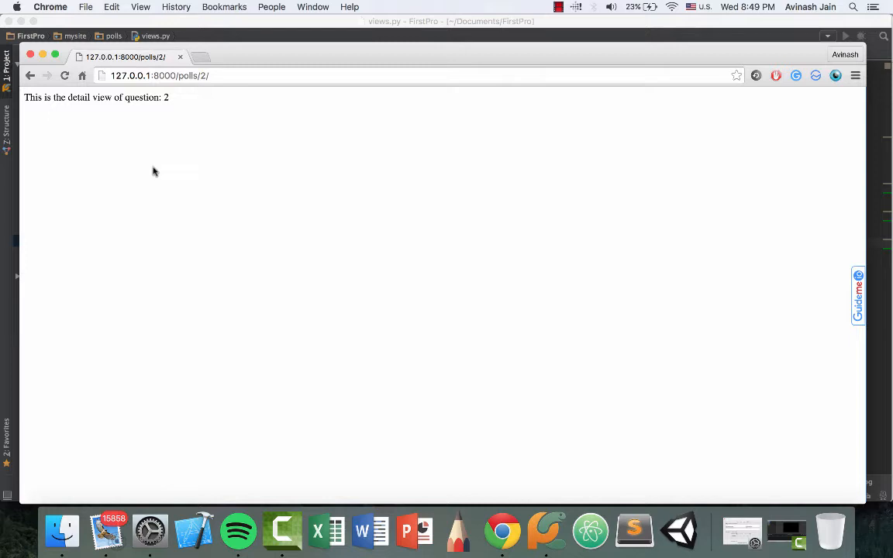
pyautogui.moveTo(11, 173)
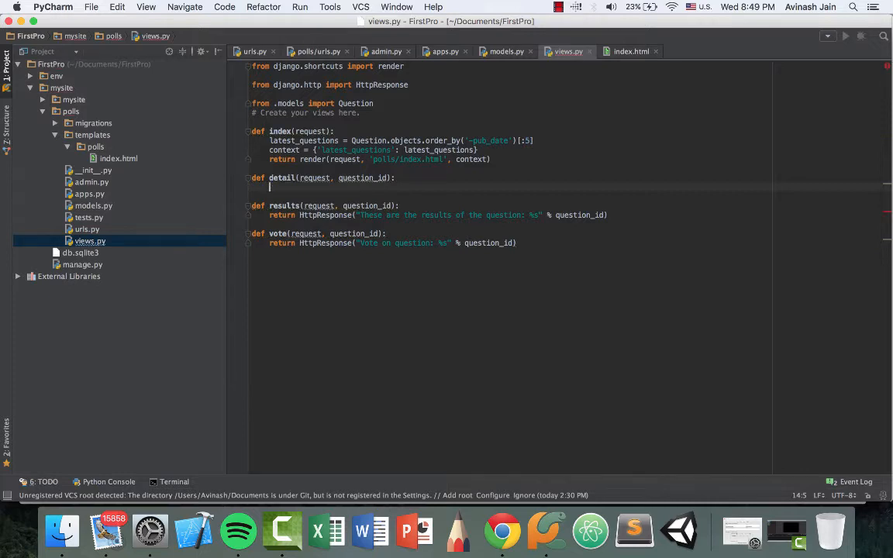
# Step: Make detail() get Question by pk=question_id and render 'polls/detail.html' with {'question': question}
pyautogui.write('question =')
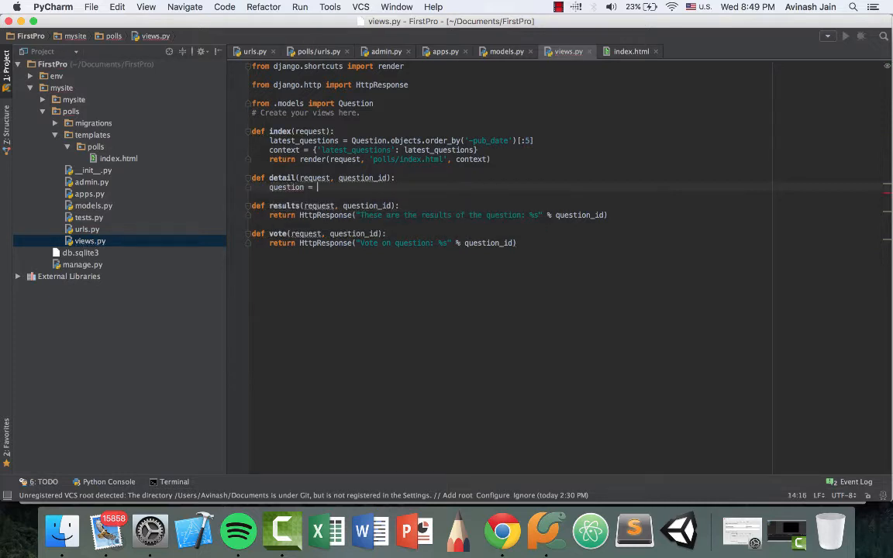
pyautogui.write('Question')
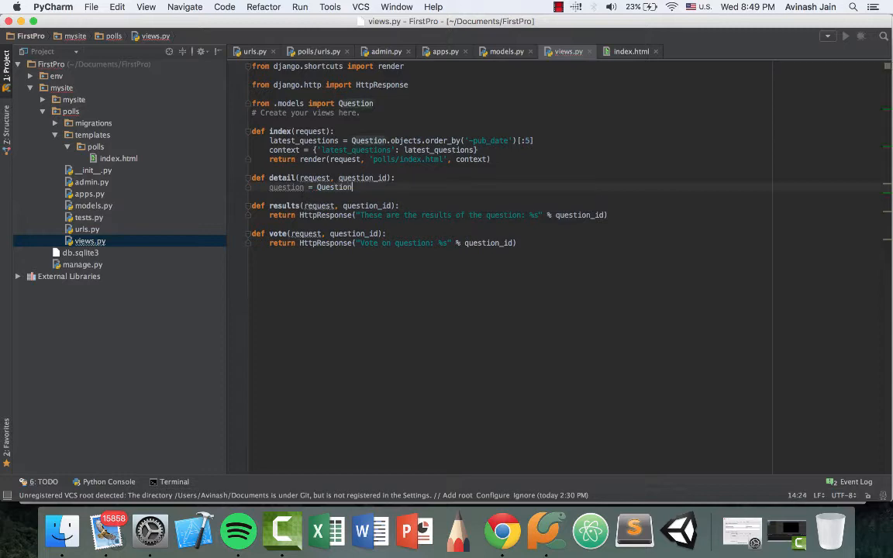
pyautogui.write('.objects.get(')
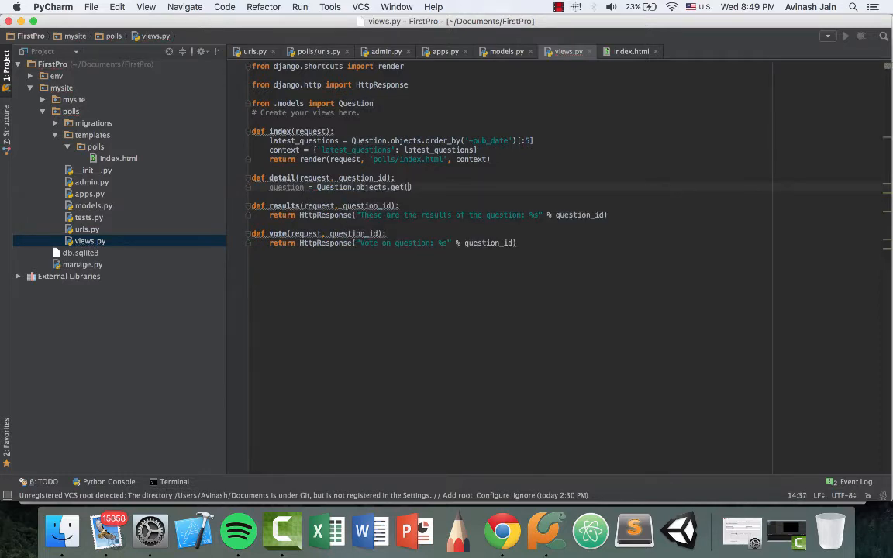
pyautogui.write('pk =')
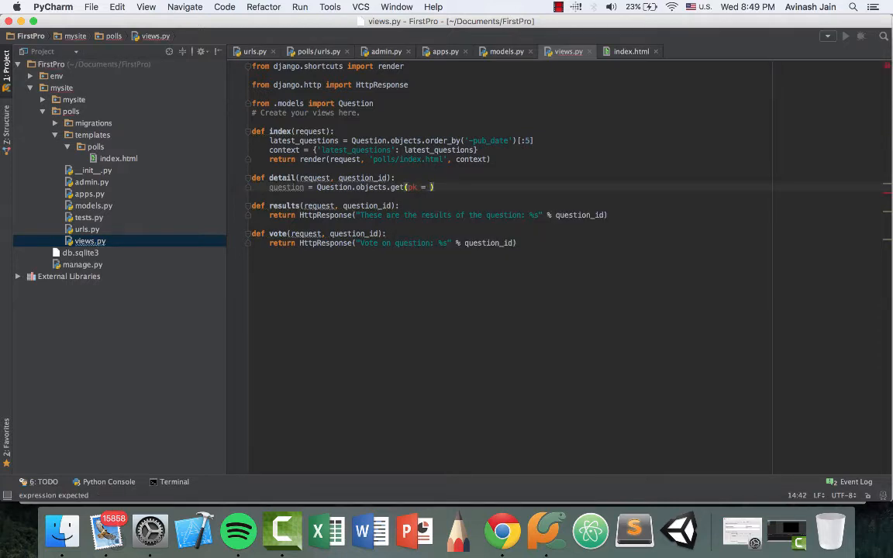
pyautogui.write('question_id')
pyautogui.write('return render(request, ')
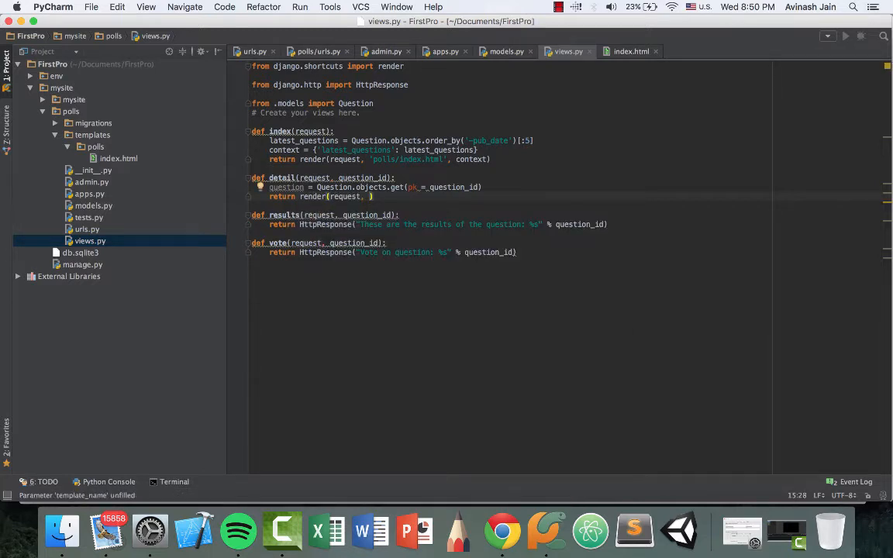
pyautogui.write("'polls/detail.html', {")
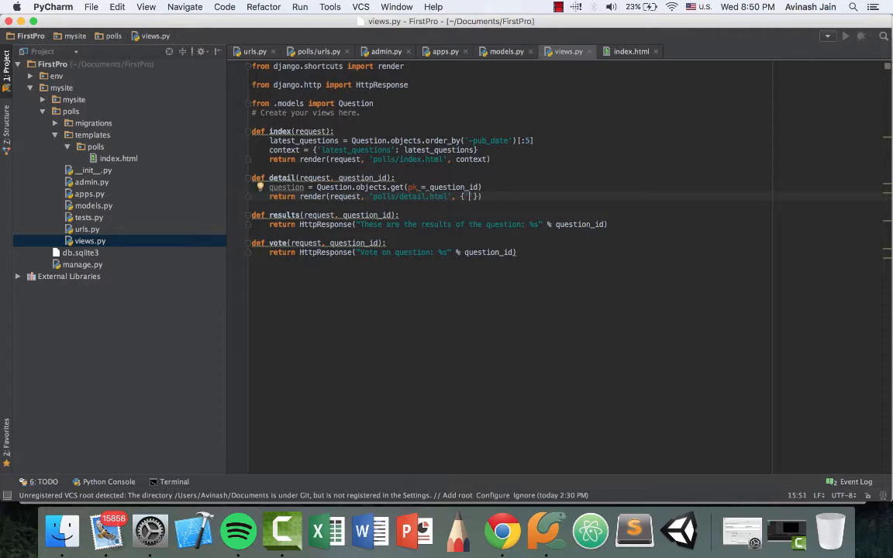
pyautogui.write('que')
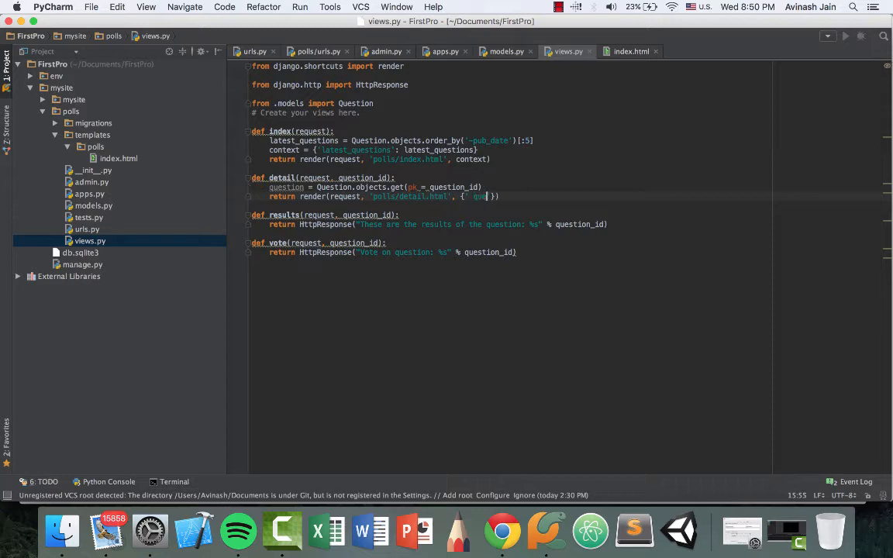
pyautogui.write("question'")
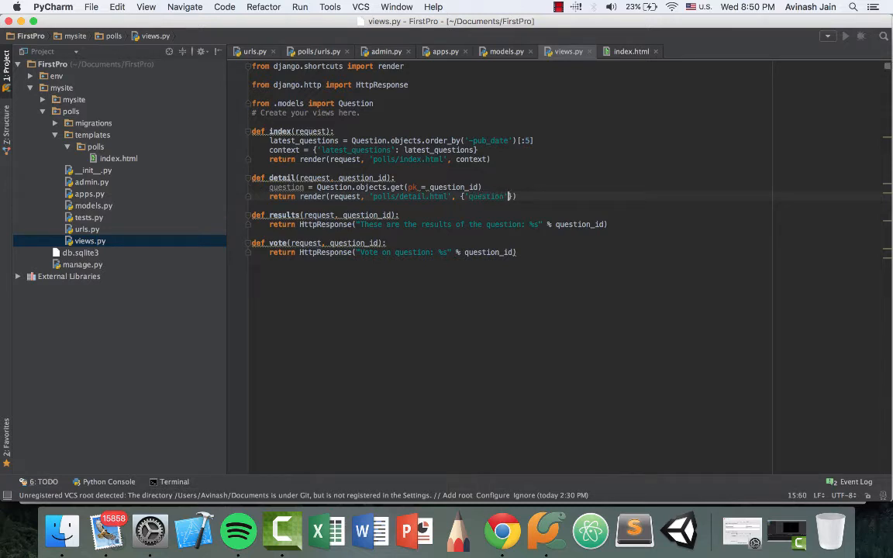
pyautogui.write('question')
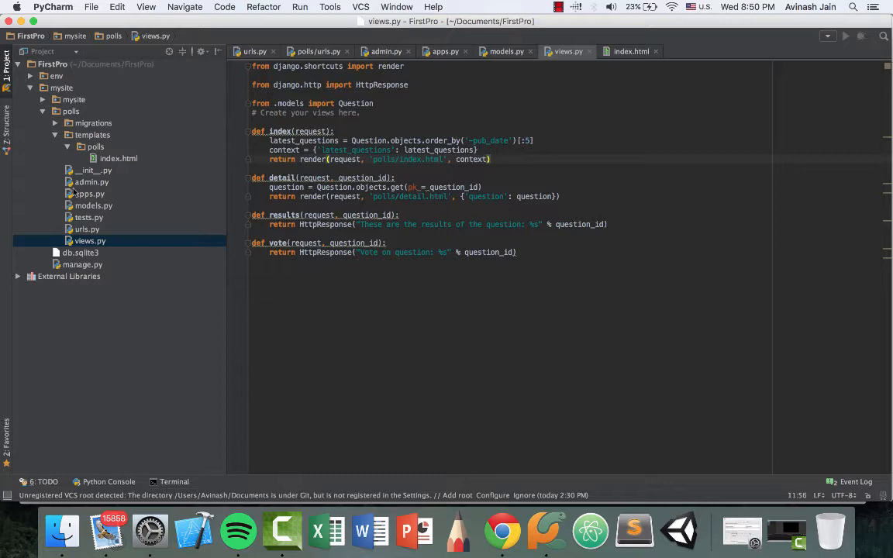
# Step: Create a new HTML file named detail.html in templates/polls
pyautogui.rightClick(95, 146)
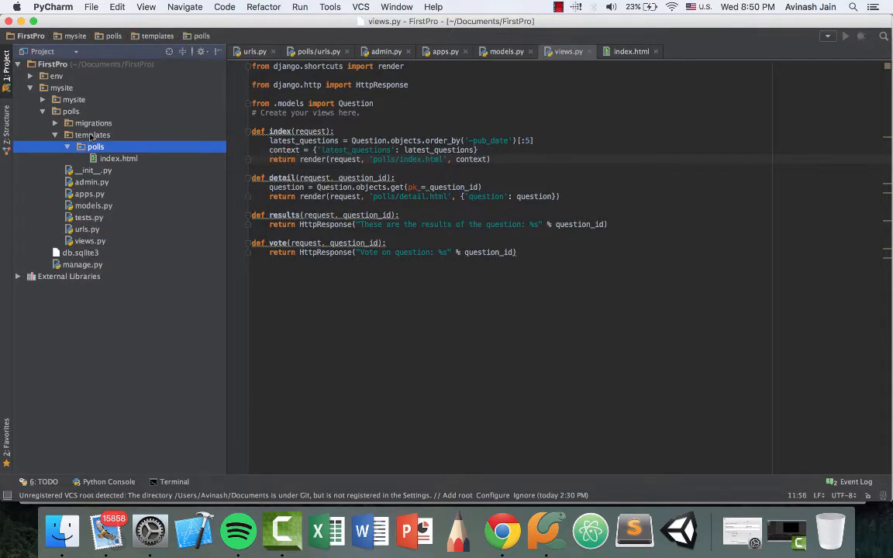
pyautogui.rightClick(94, 147)
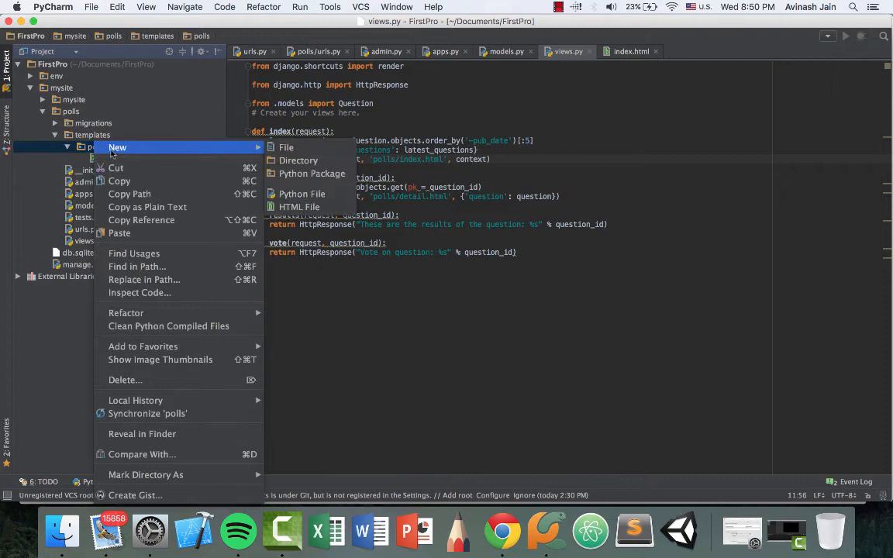
pyautogui.click(299, 206)
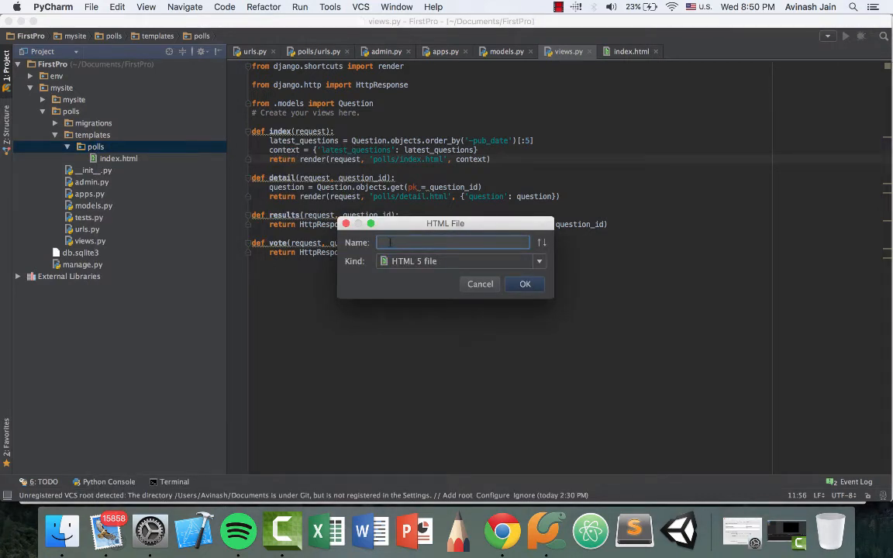
pyautogui.write('detail.html')
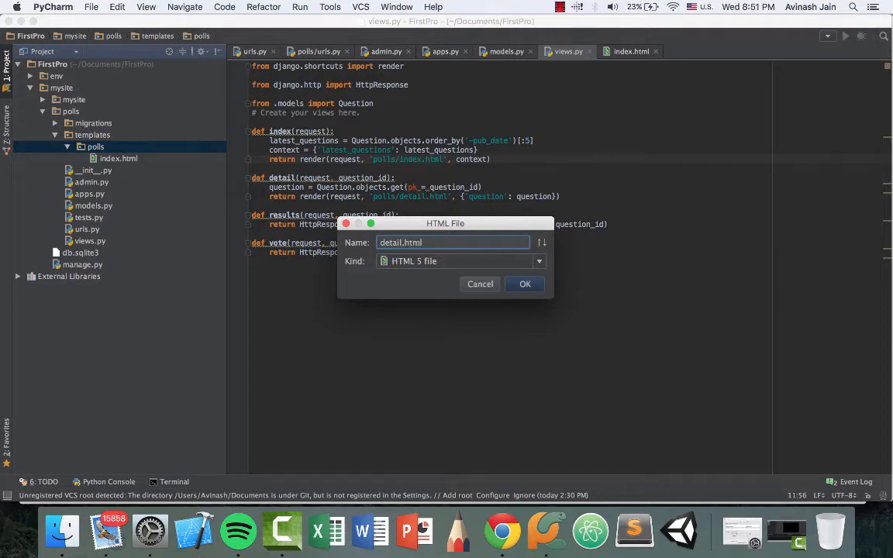
pyautogui.click(525, 284)
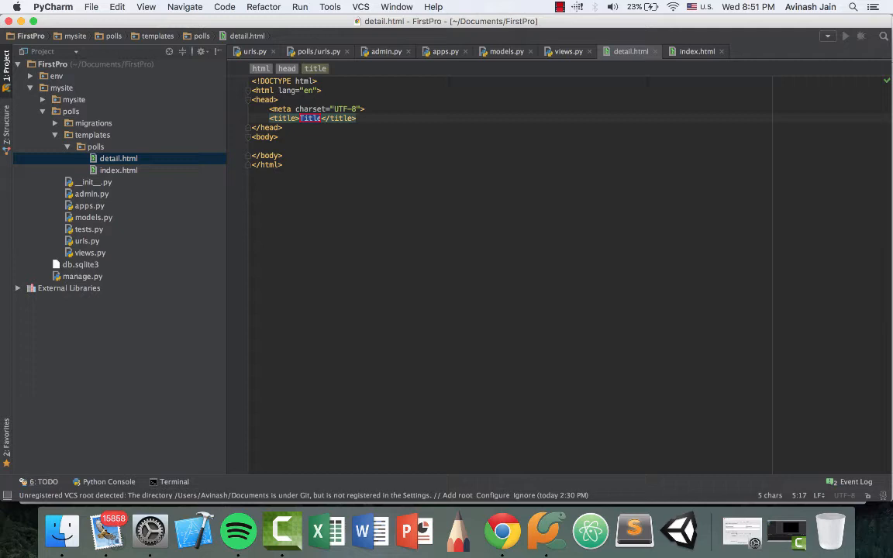
# Step: Add an h1 heading showing {{question.question_text}} to the detail.html body
pyautogui.click(279, 138)
pyautogui.write('<h1> </h1>')
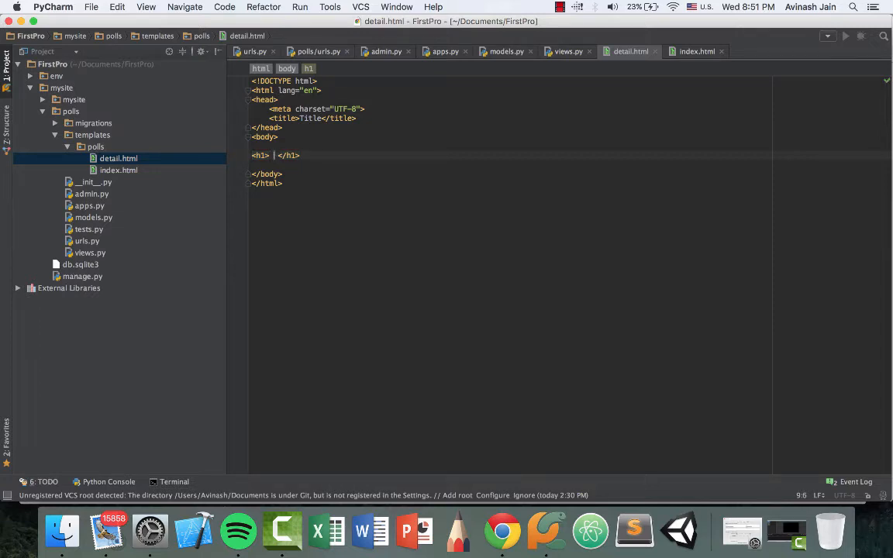
pyautogui.write('{{')
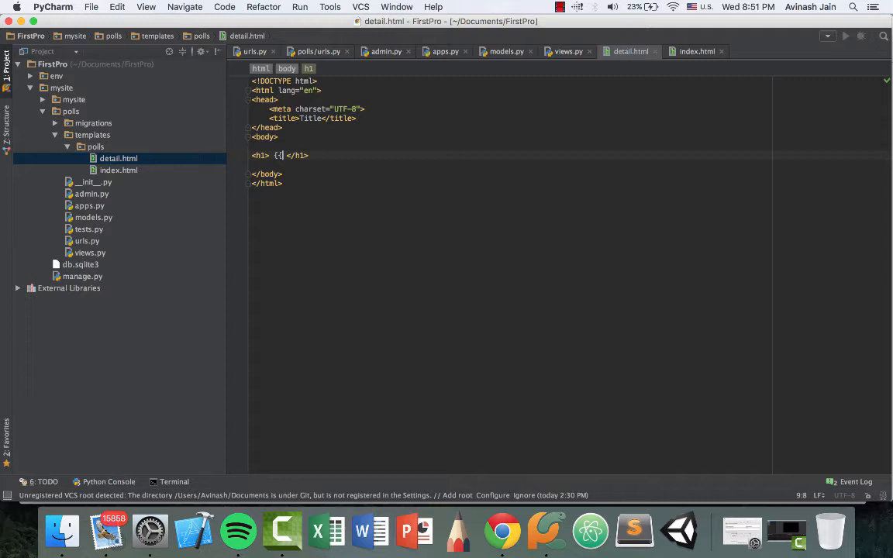
pyautogui.write('question')
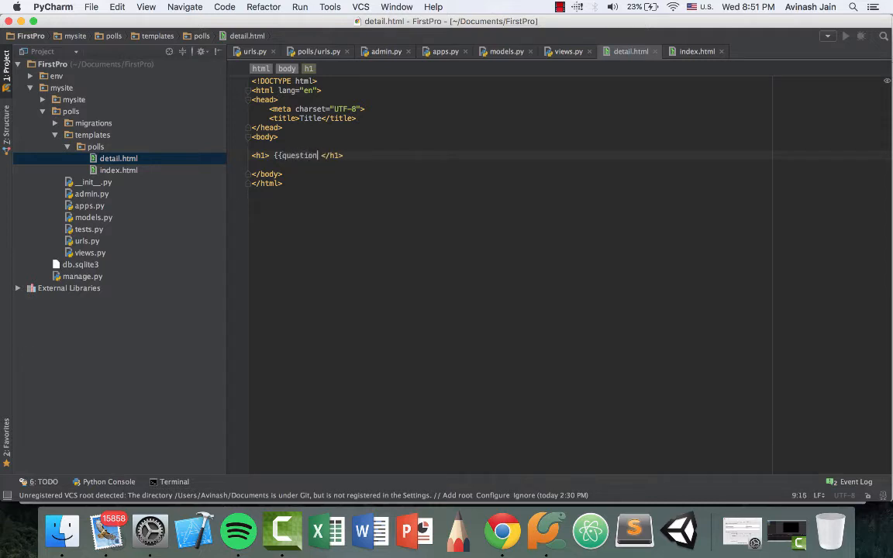
pyautogui.write('.question_text')
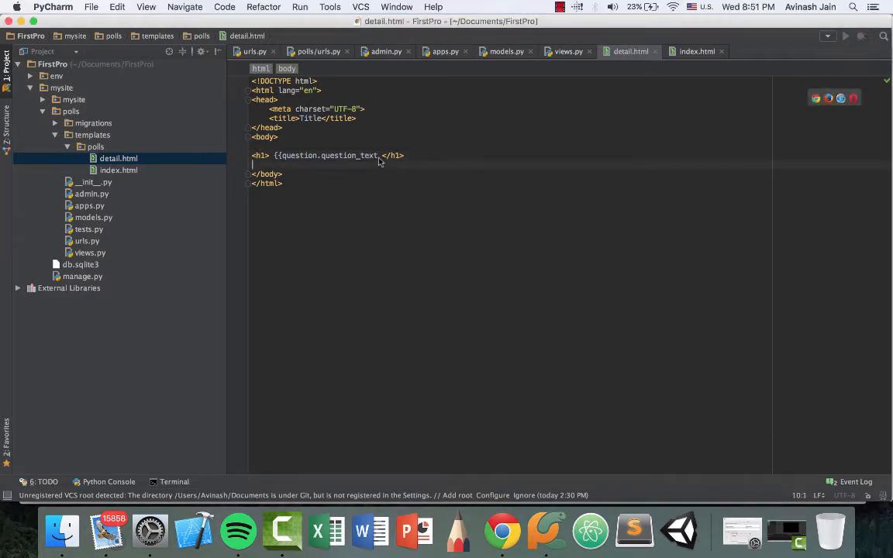
pyautogui.write('}}')
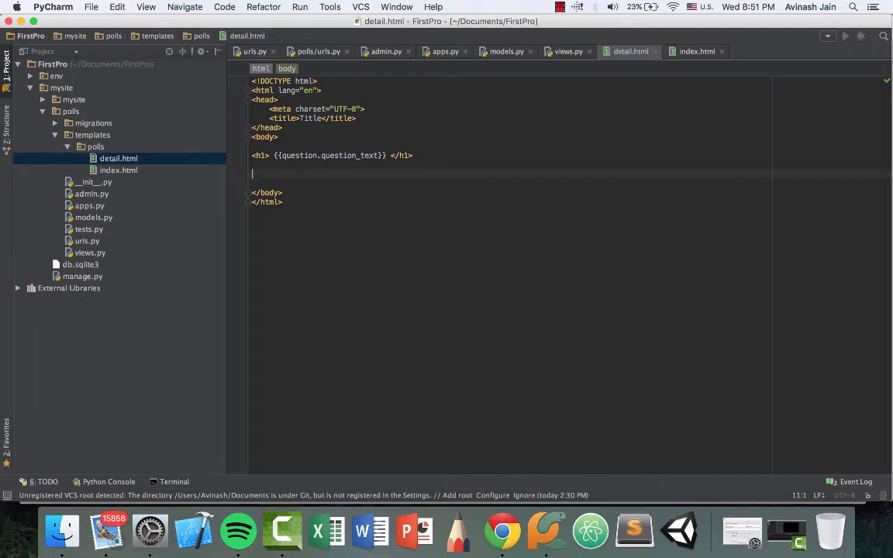
# Step: Add a ul looping over question.choice_set.all with an li of {{choice.choice_text}} per choice
pyautogui.write('<ul>')
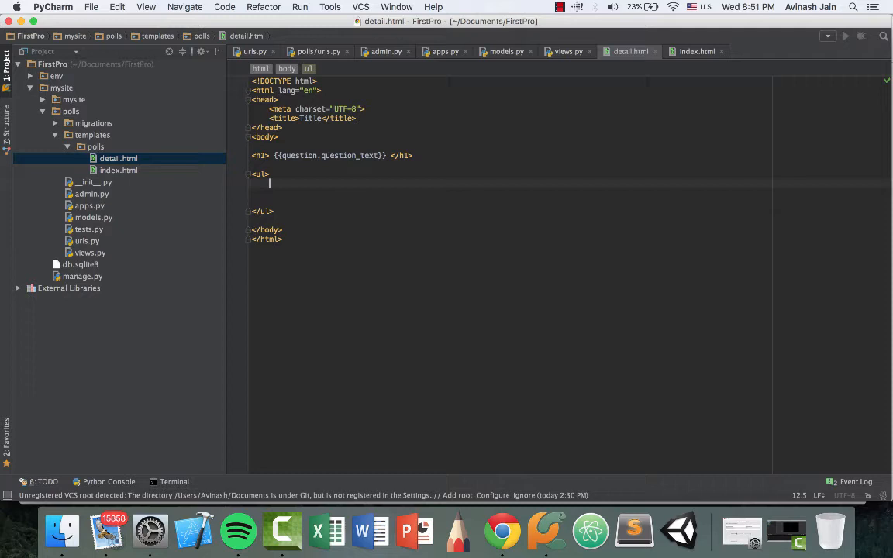
pyautogui.write('{% for')
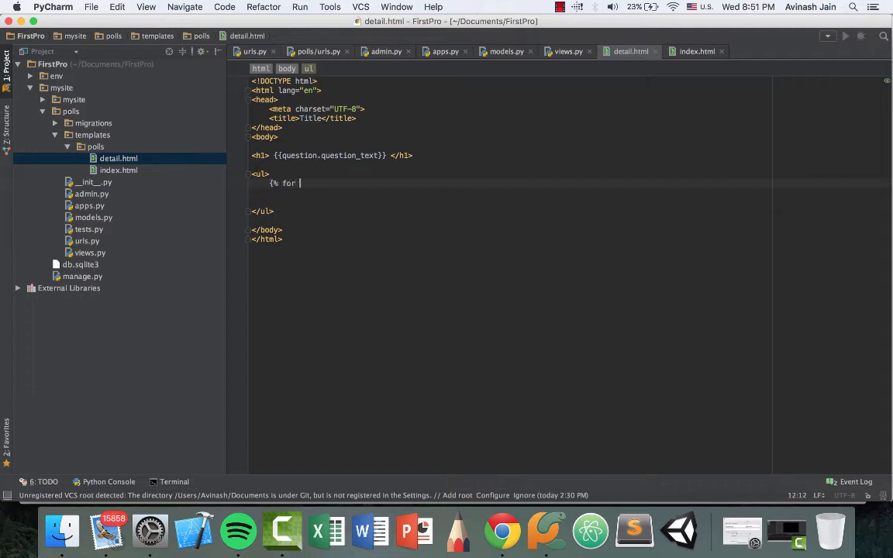
pyautogui.write('choice in q')
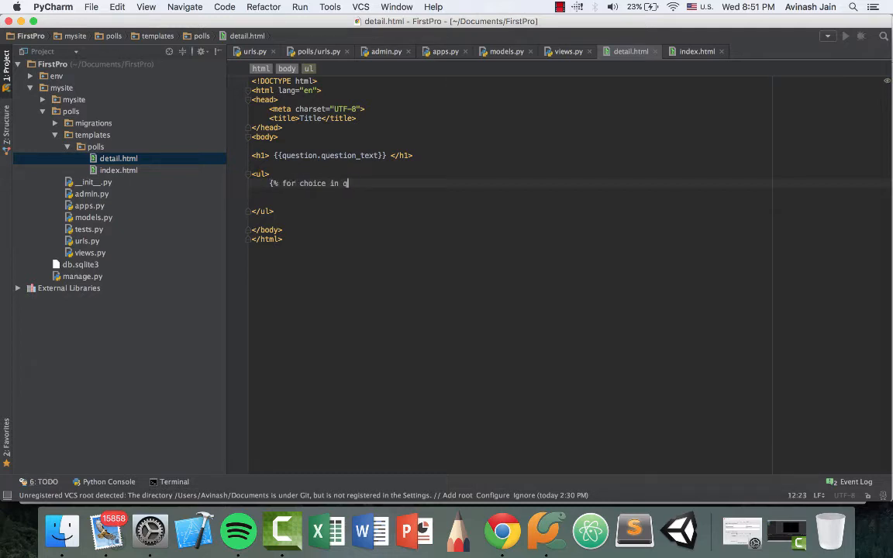
pyautogui.write('uestion.choice')
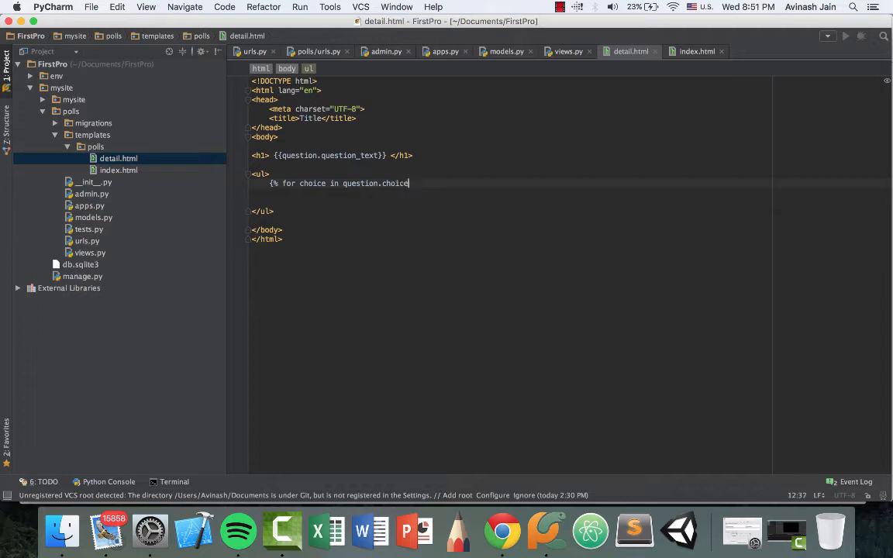
pyautogui.write('_set.all %')
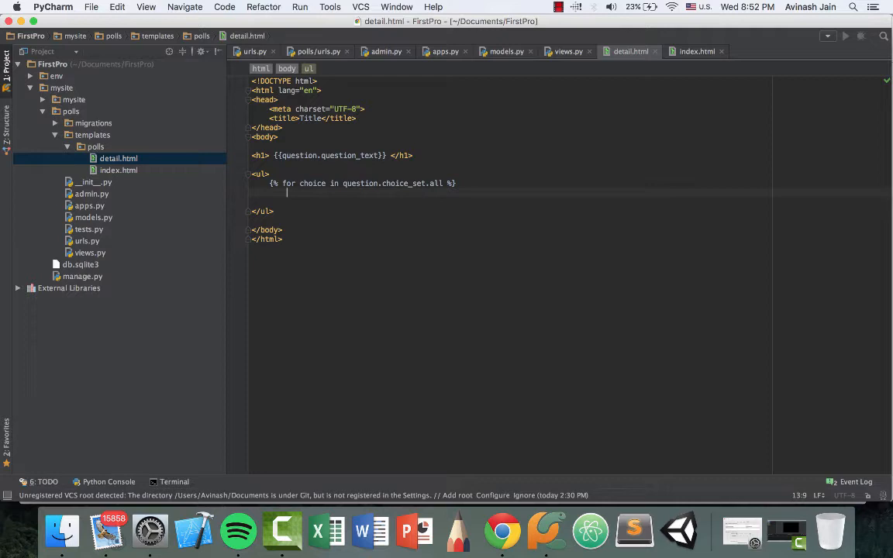
pyautogui.write('<li> </li>')
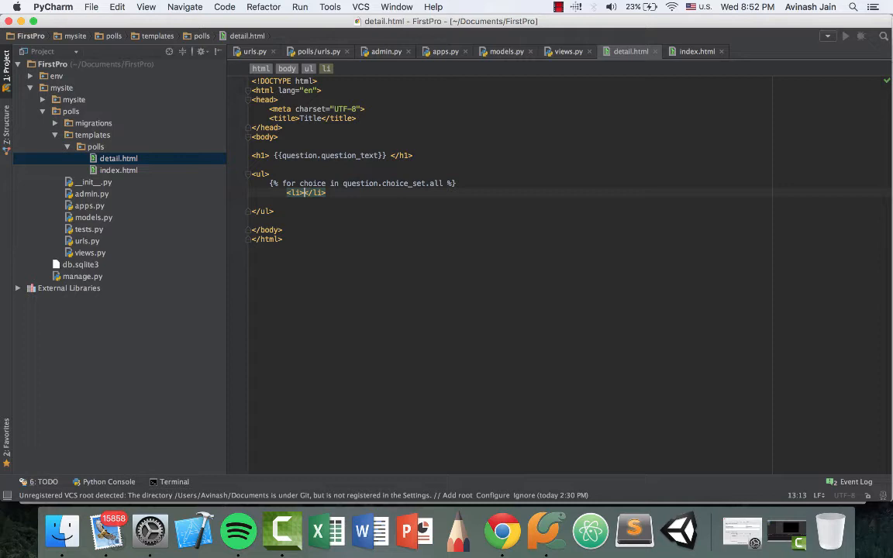
pyautogui.write('{{choice.choice_text')
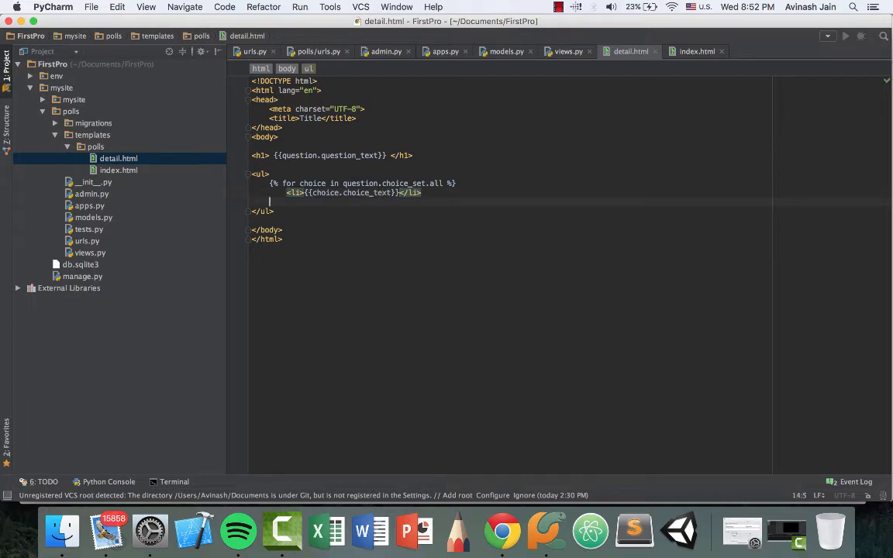
pyautogui.write('{')
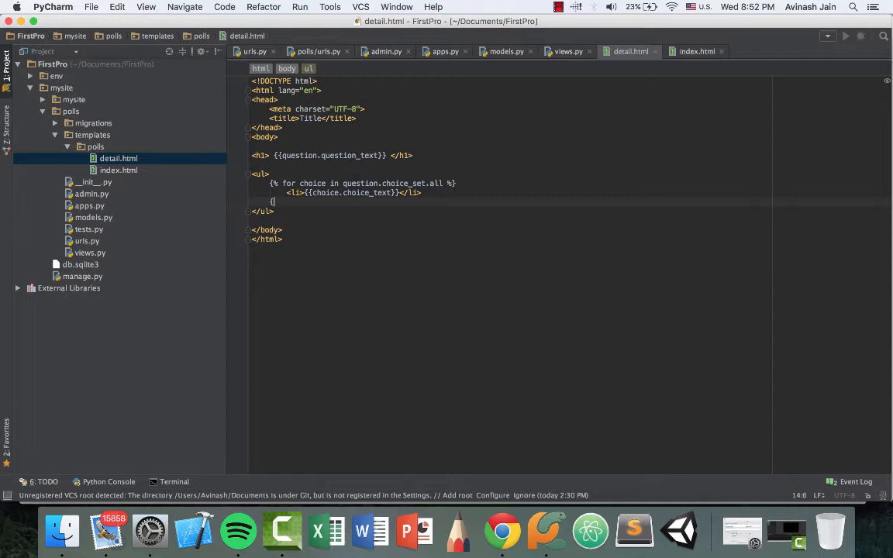
pyautogui.write('% endfo')
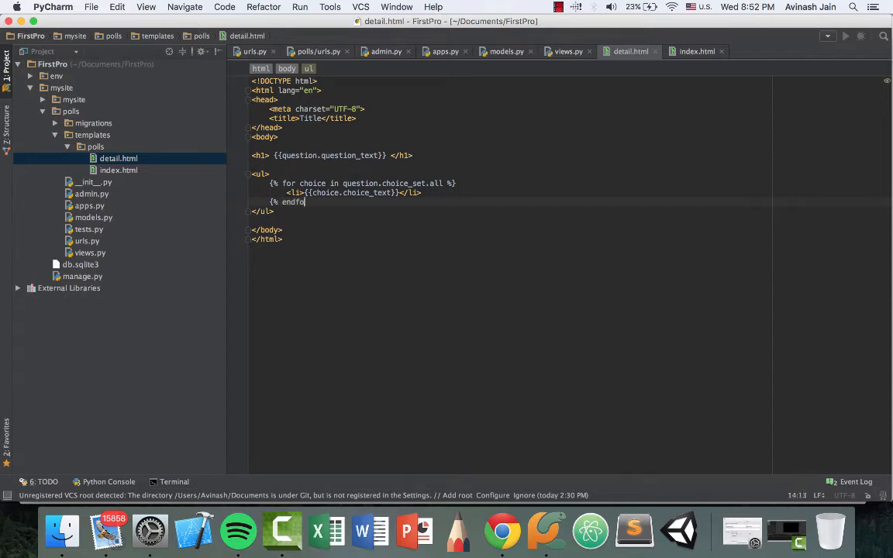
# Step: Close the endfor tag and view the 'What's your age?' poll in Chrome
pyautogui.write('%}')
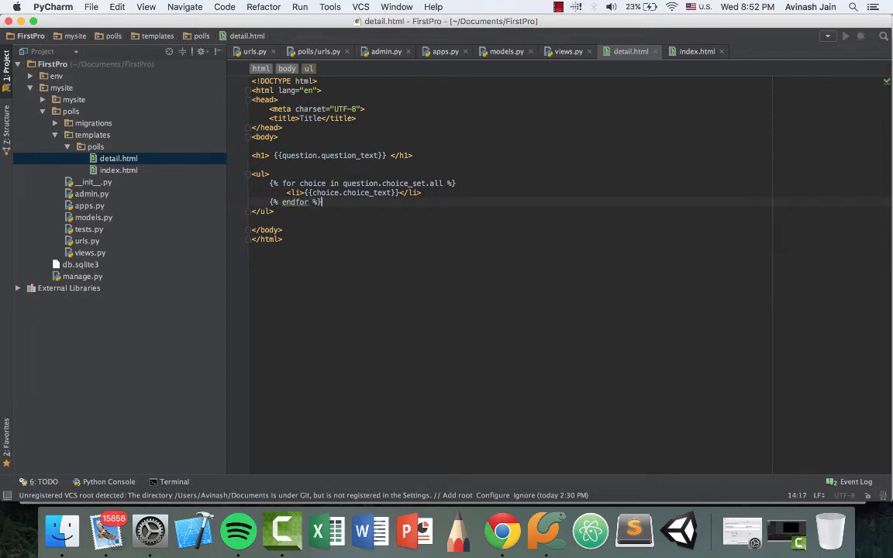
pyautogui.moveTo(499, 529)
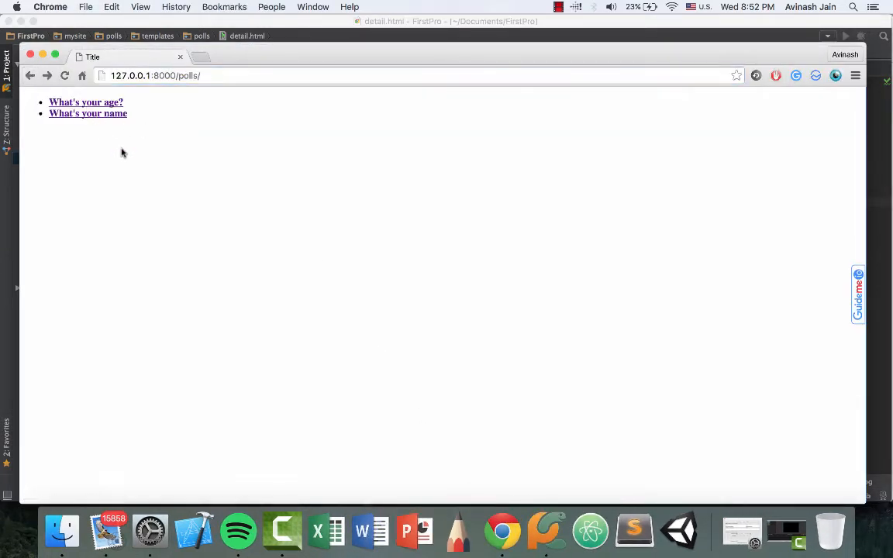
pyautogui.click(85, 102)
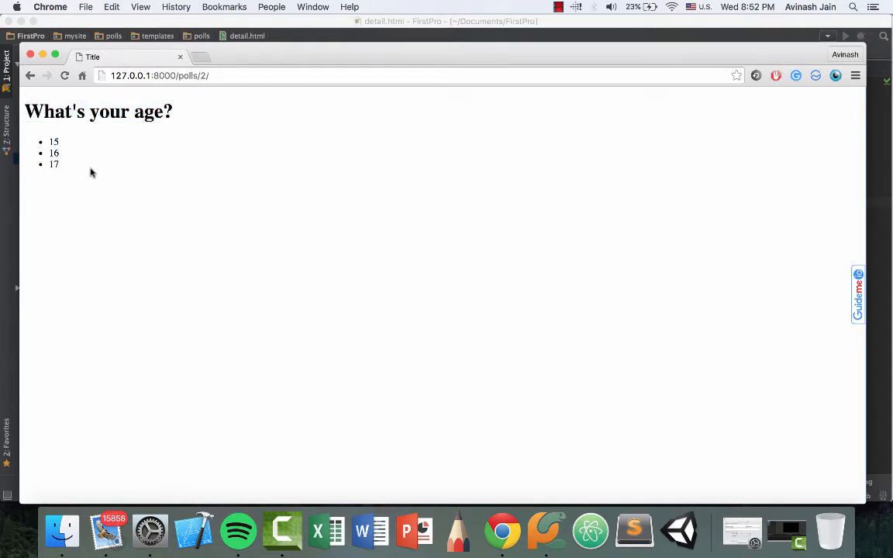
pyautogui.moveTo(84, 189)
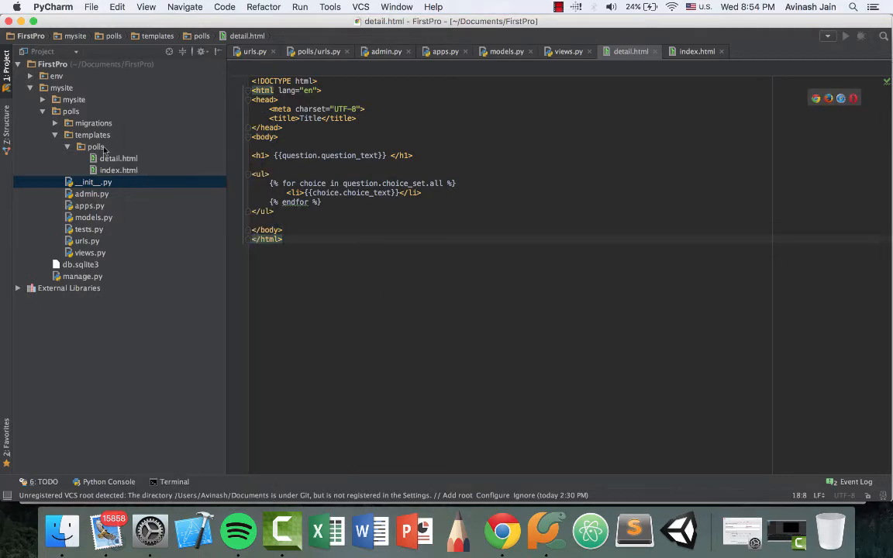
# Step: Create base.html in templates/polls and add an empty line inside its body
pyautogui.rightClick(96, 147)
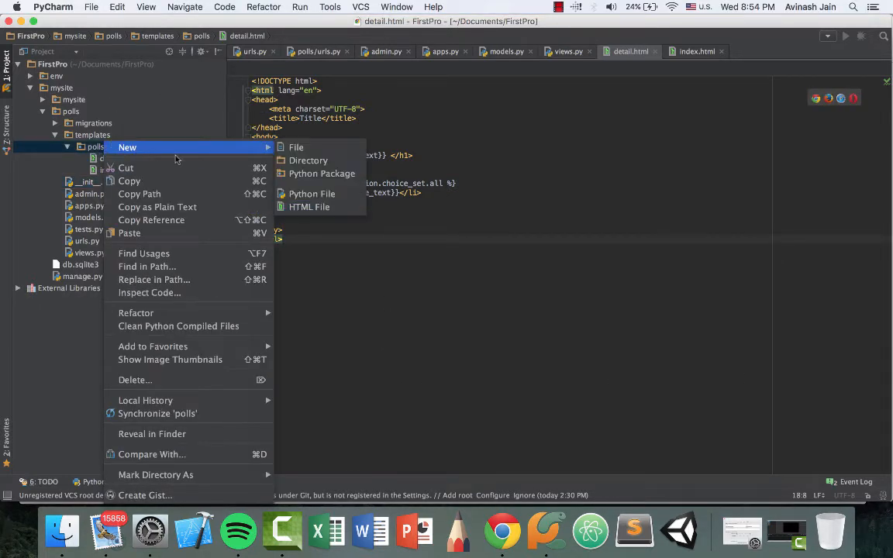
pyautogui.click(308, 207)
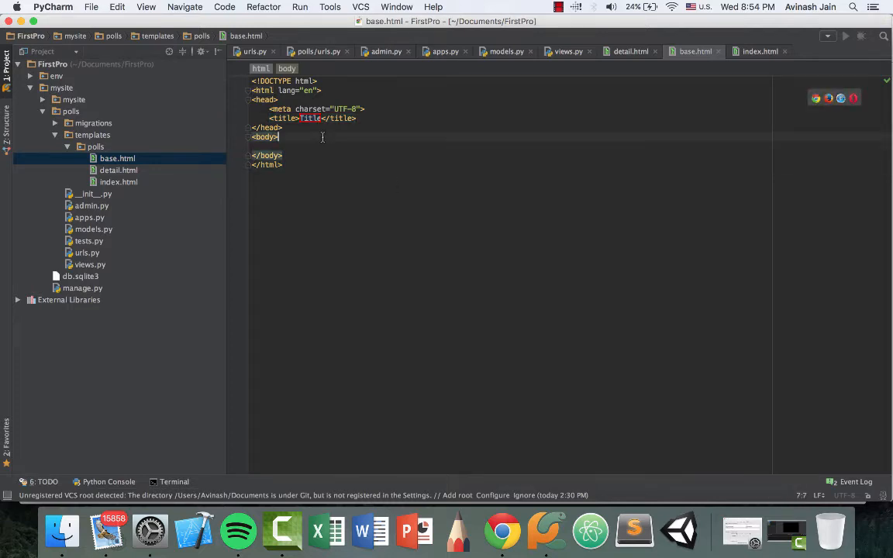
pyautogui.press('enter')
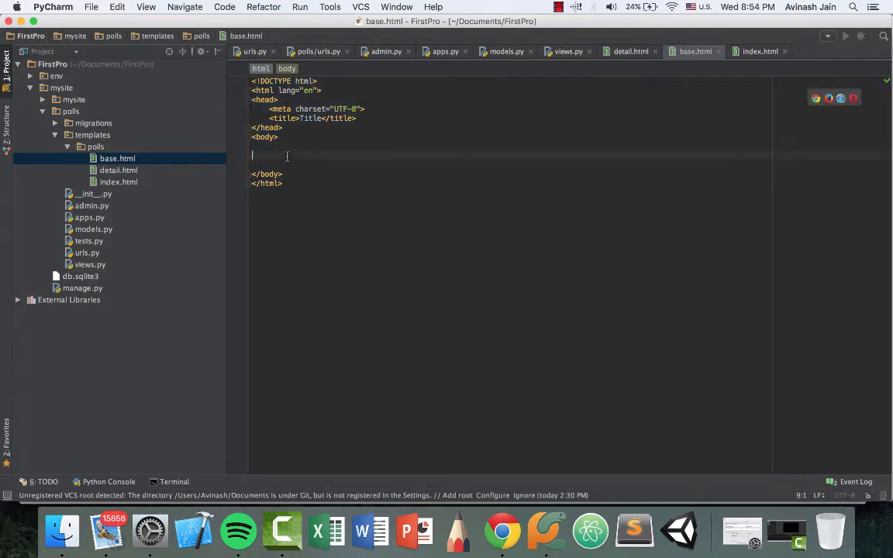
# Step: Type an empty {% block main_content %} … {% endblock %} pair into the base.html body
pyautogui.write('{')
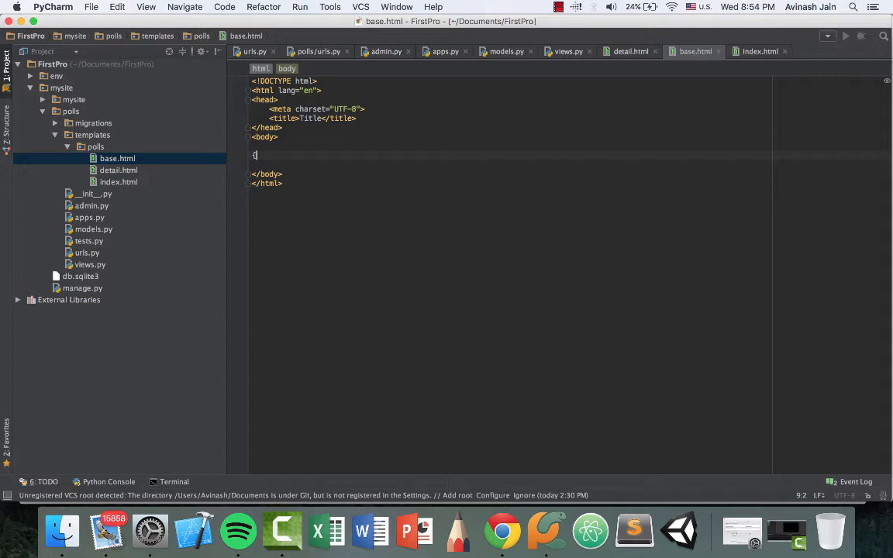
pyautogui.write('block mai')
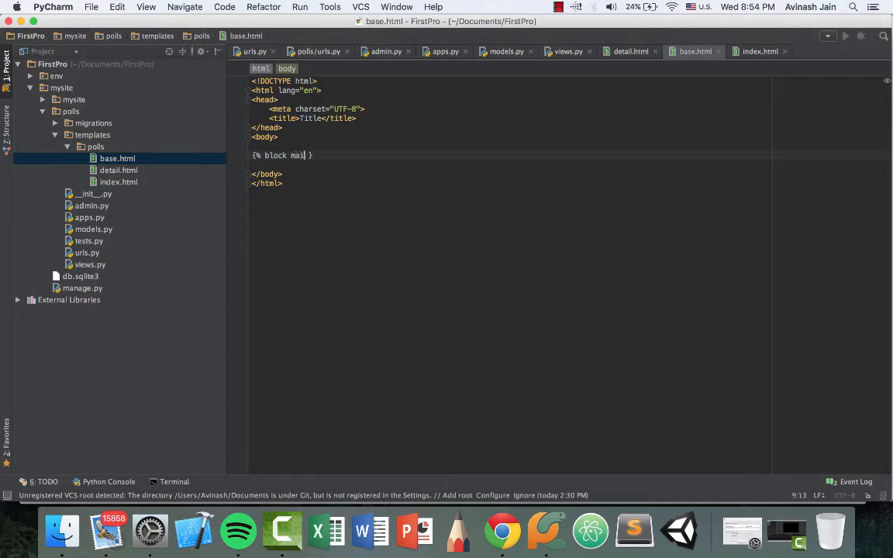
pyautogui.write('_content')
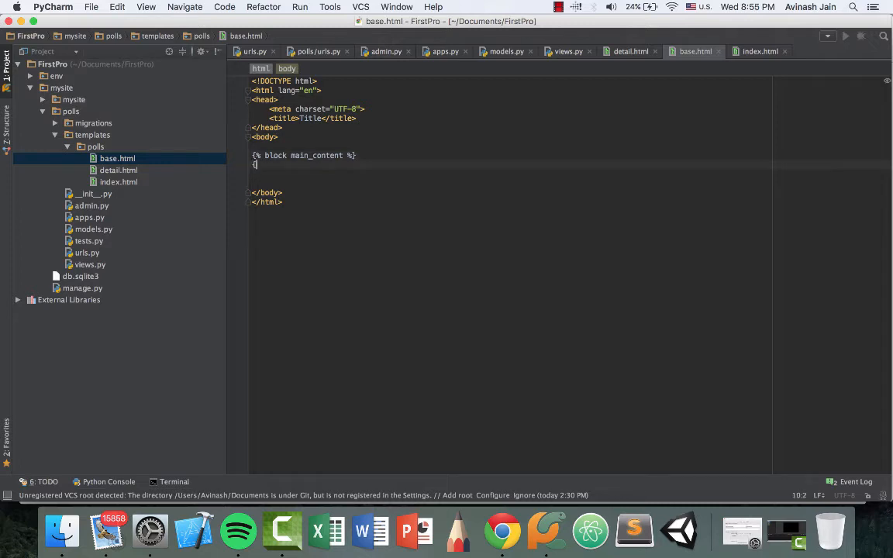
pyautogui.write('{% en')
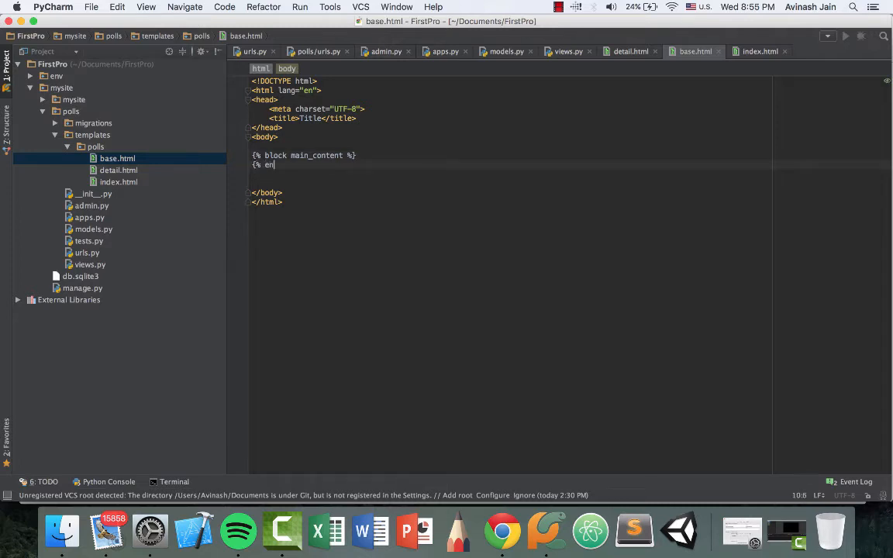
pyautogui.write('dblock %}')
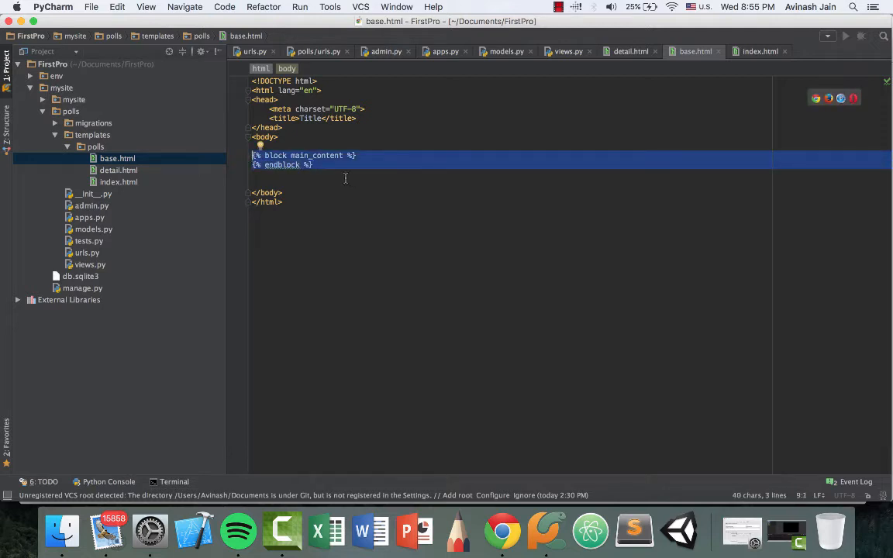
pyautogui.click(341, 177)
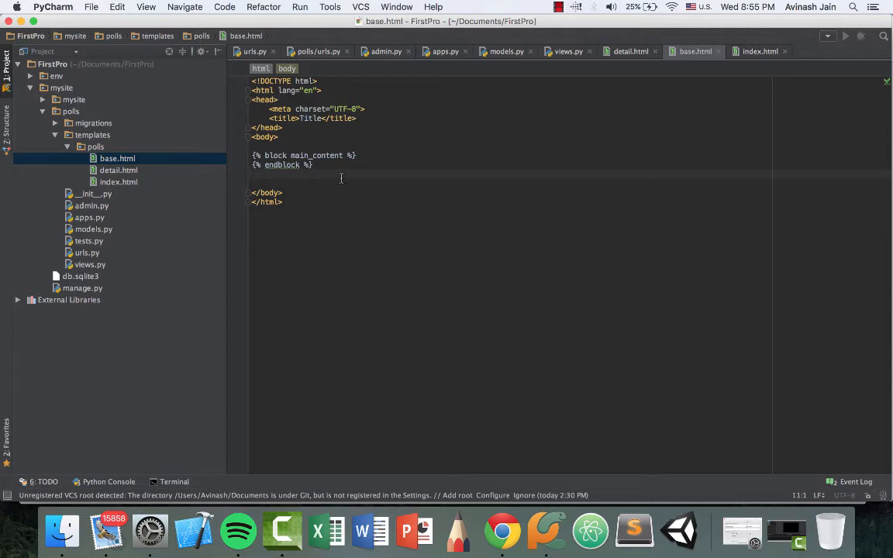
pyautogui.moveTo(329, 179)
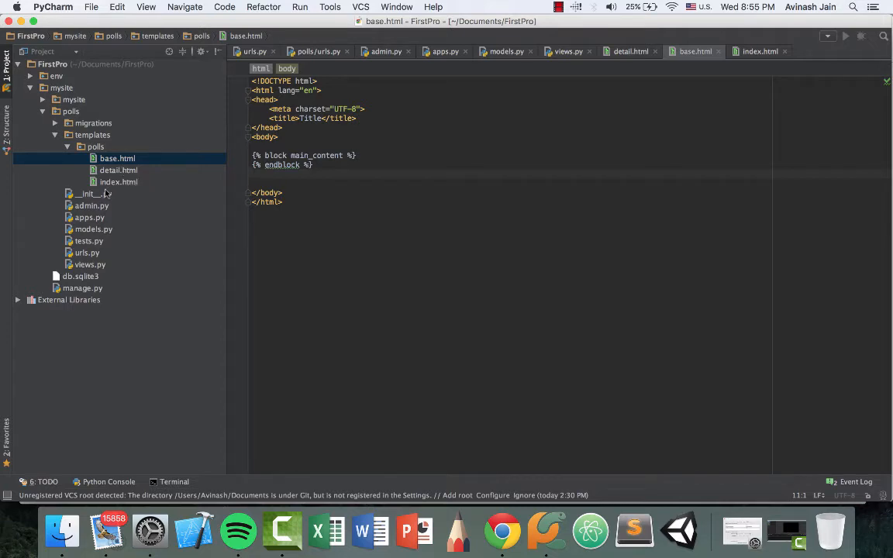
# Step: Replace detail.html's HTML skeleton with {% extends 'polls/base.html' %}
pyautogui.click(119, 169)
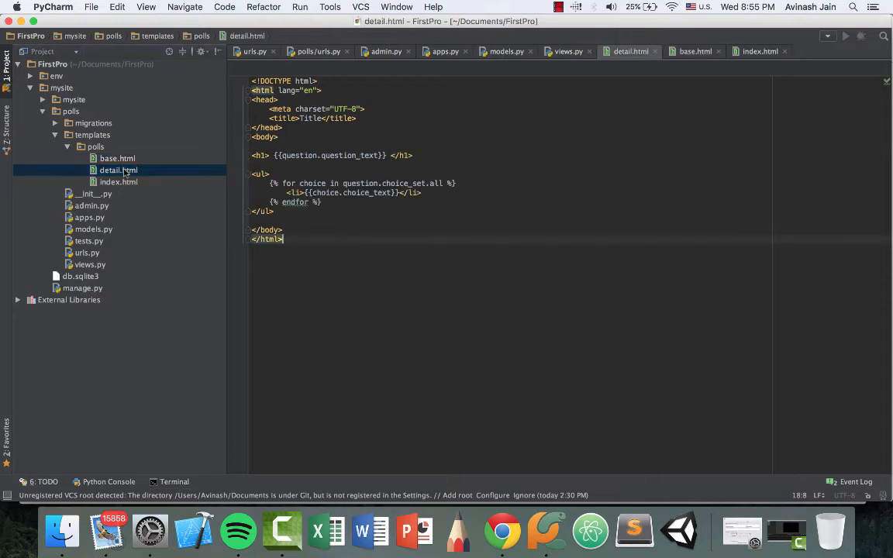
pyautogui.click(297, 109)
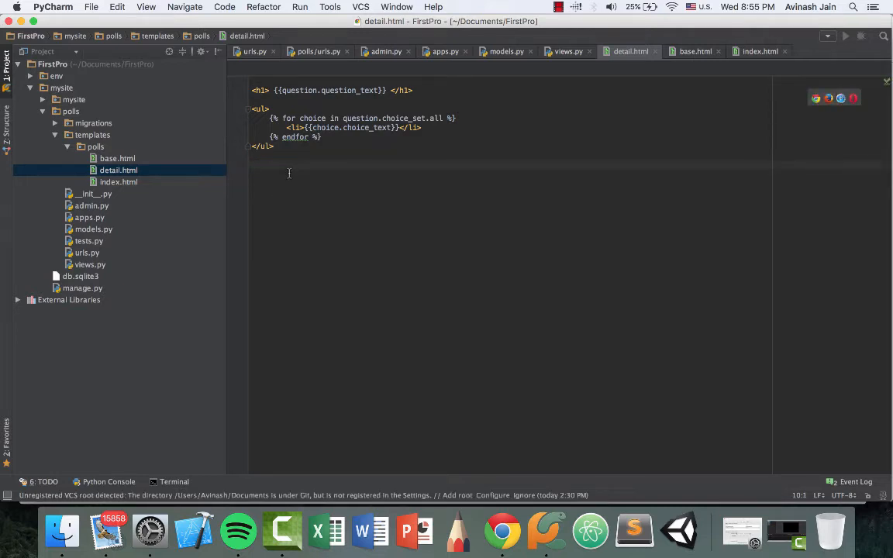
pyautogui.click(117, 158)
pyautogui.write('{% extends ')
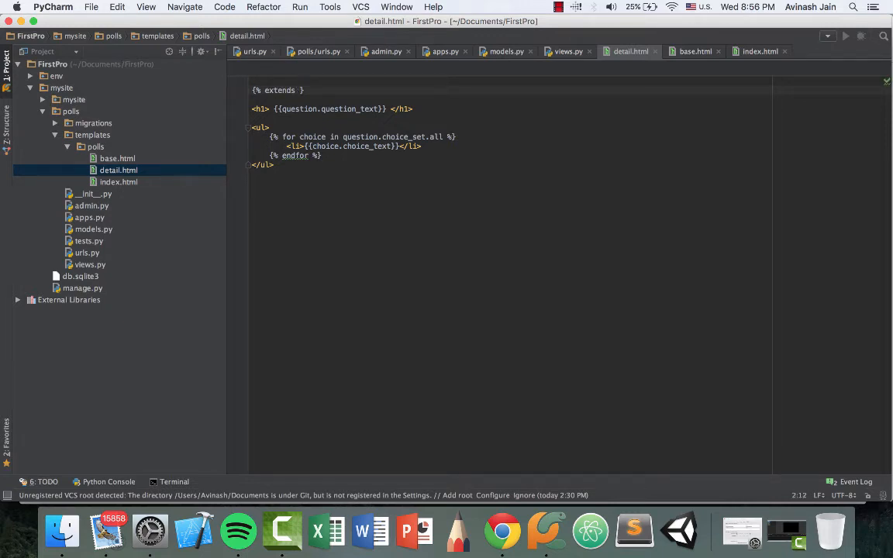
pyautogui.write("'poll'")
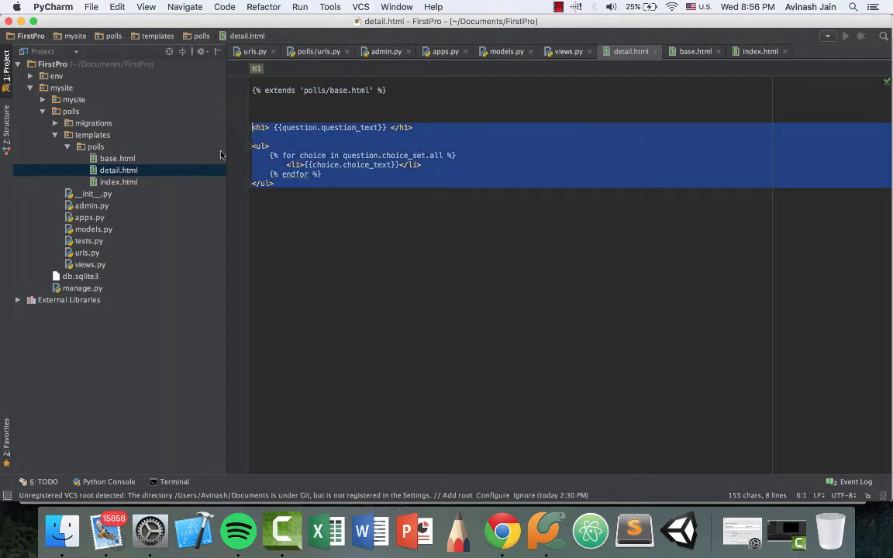
# Step: Wrap the heading and choices list in a main_content block closed by endblock
pyautogui.click(117, 158)
pyautogui.write('{% block')
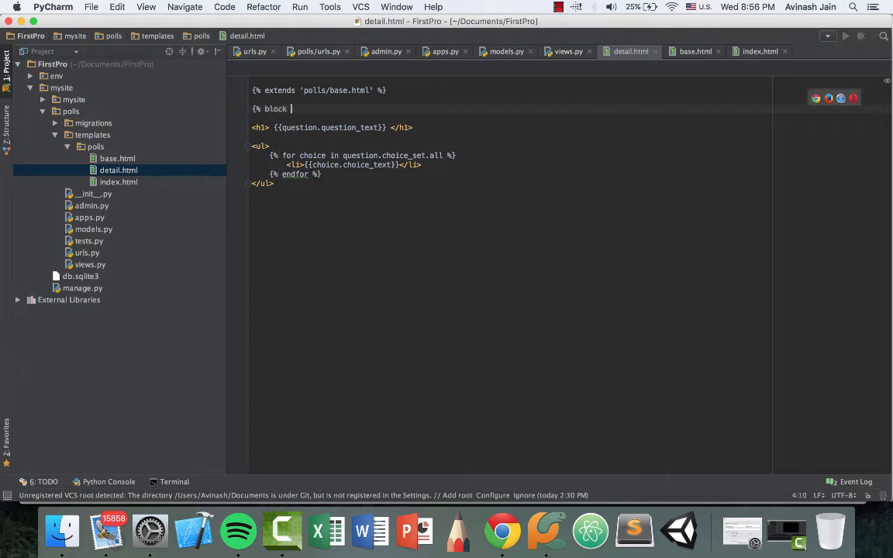
pyautogui.write('main_content %}')
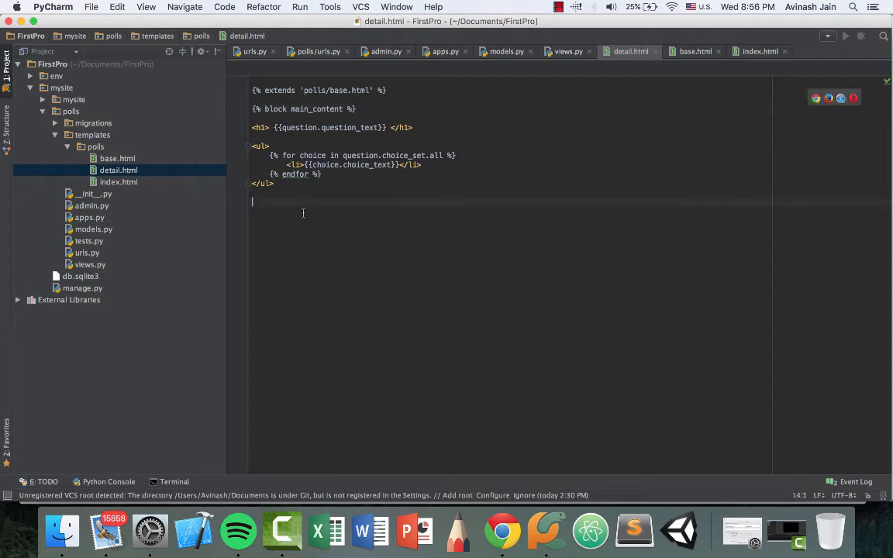
pyautogui.write('{% end')
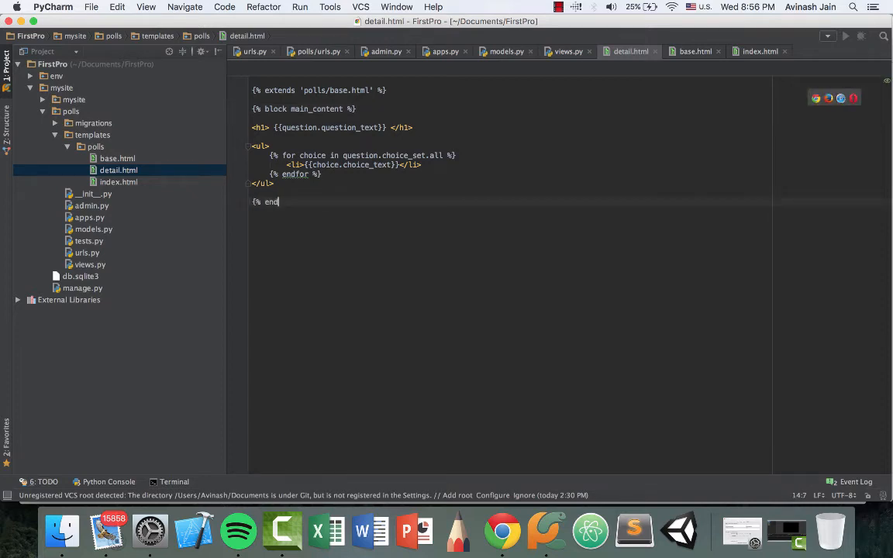
pyautogui.write('block %}')
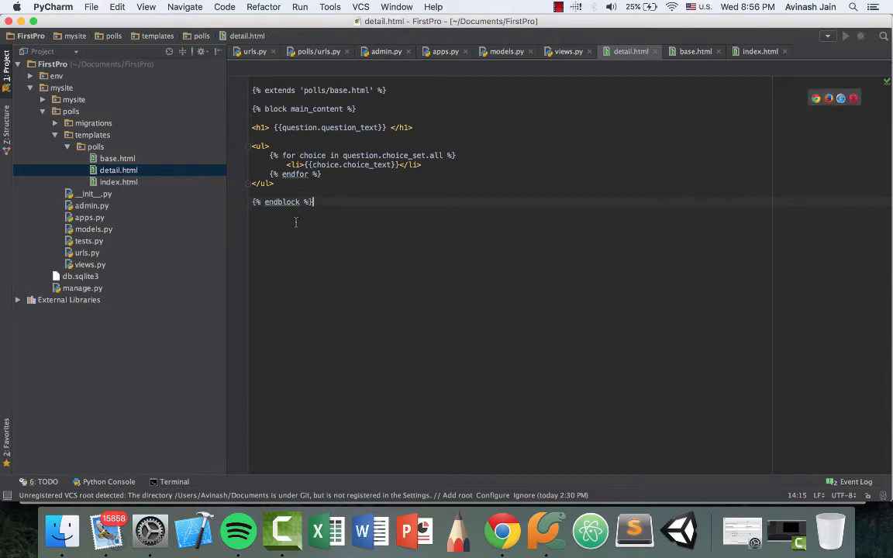
pyautogui.click(117, 158)
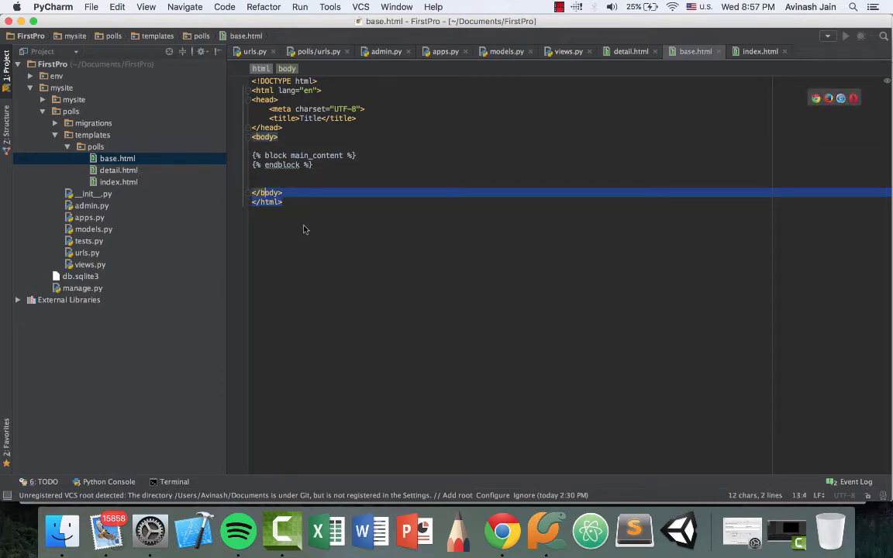
# Step: Add the extends, main_content block and endblock tags to index.html, then reload poll 2
pyautogui.click(119, 169)
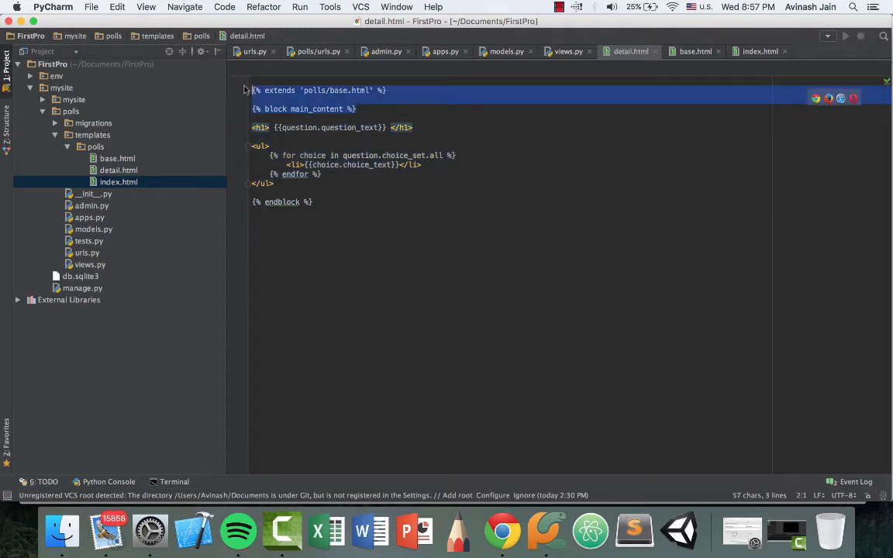
pyautogui.click(759, 51)
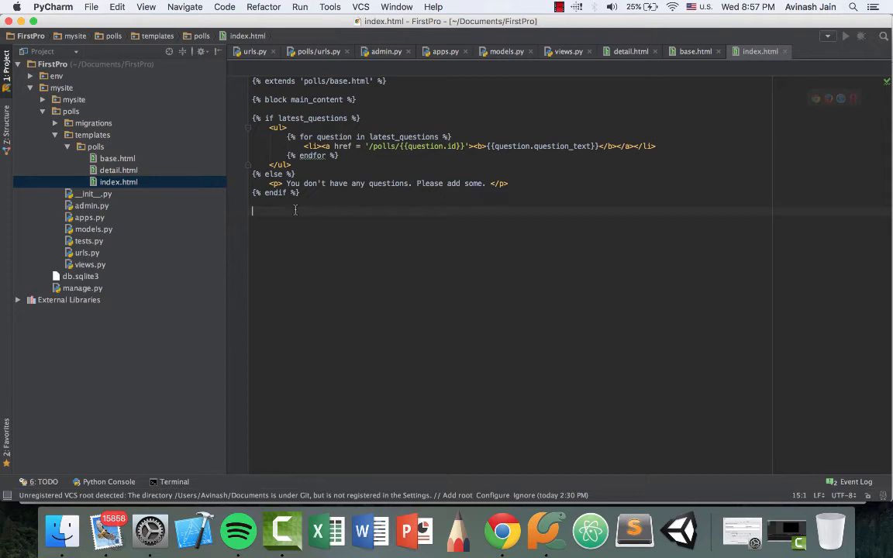
pyautogui.write('{% endblock')
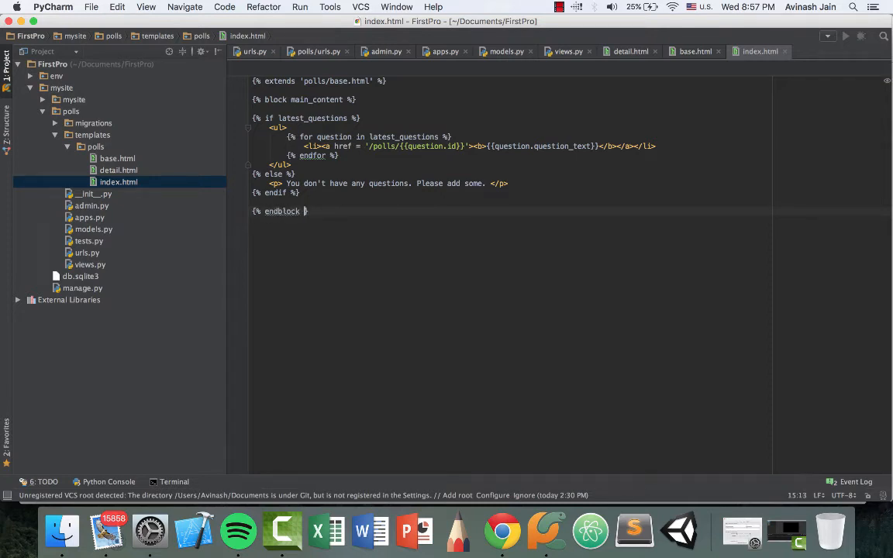
pyautogui.write('}}')
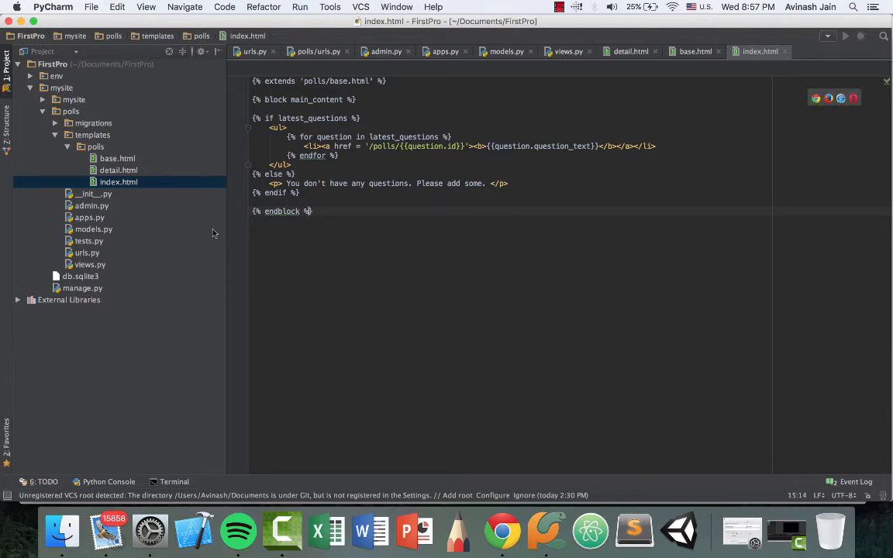
pyautogui.click(118, 170)
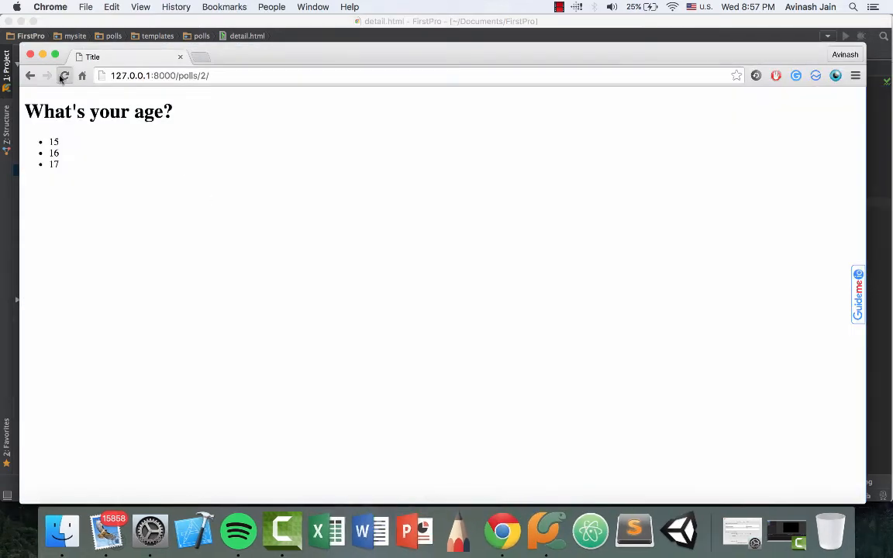
pyautogui.click(29, 75)
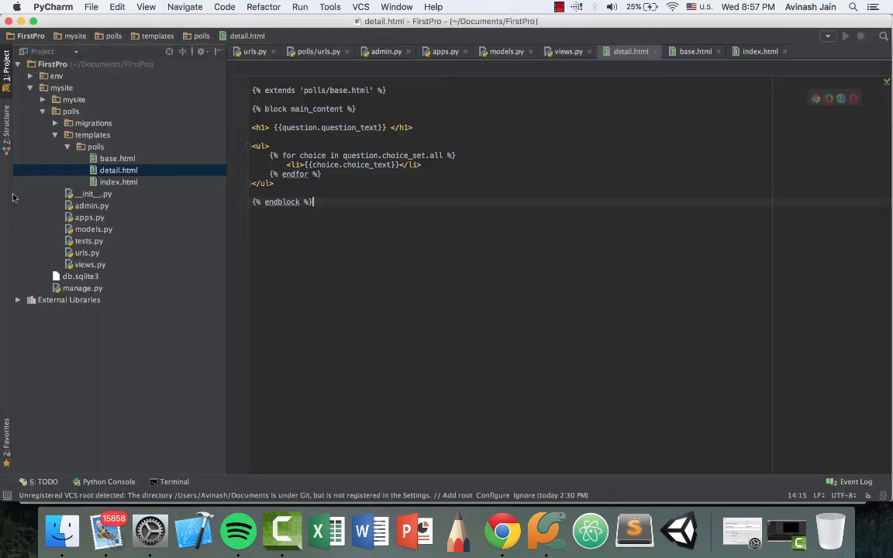
# Step: In base.html, add a 'Header' paragraph and rule above the main_content block
pyautogui.click(117, 158)
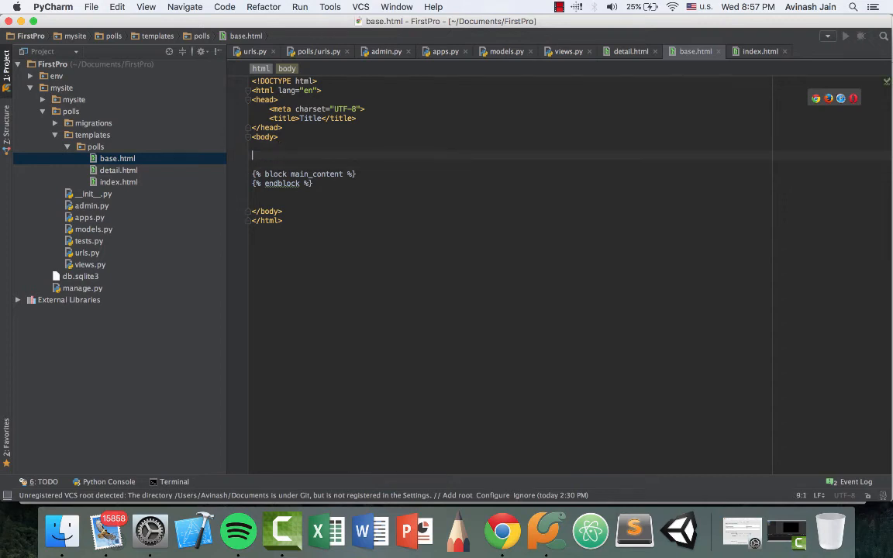
pyautogui.write('{')
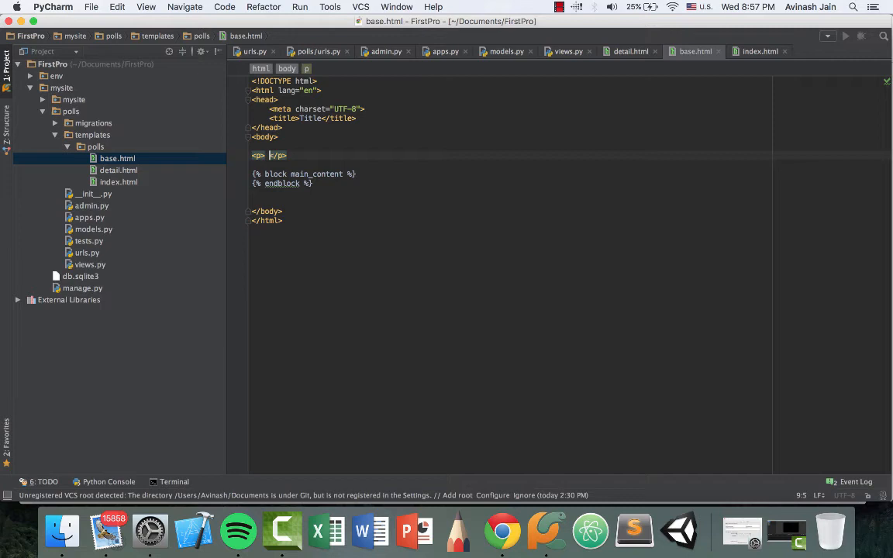
pyautogui.write('Header')
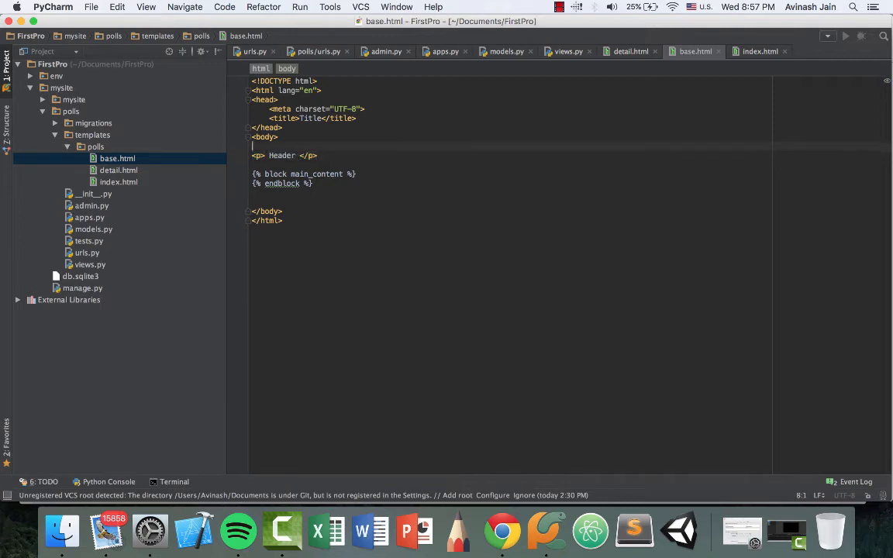
pyautogui.write('<hr>')
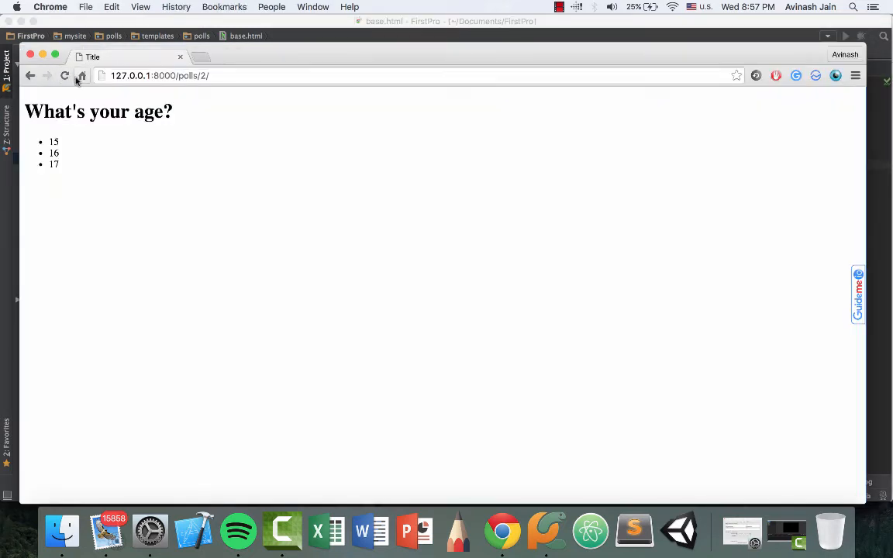
# Step: Go back to /polls/ and select the 'Header' text above the question links
pyautogui.click(30, 75)
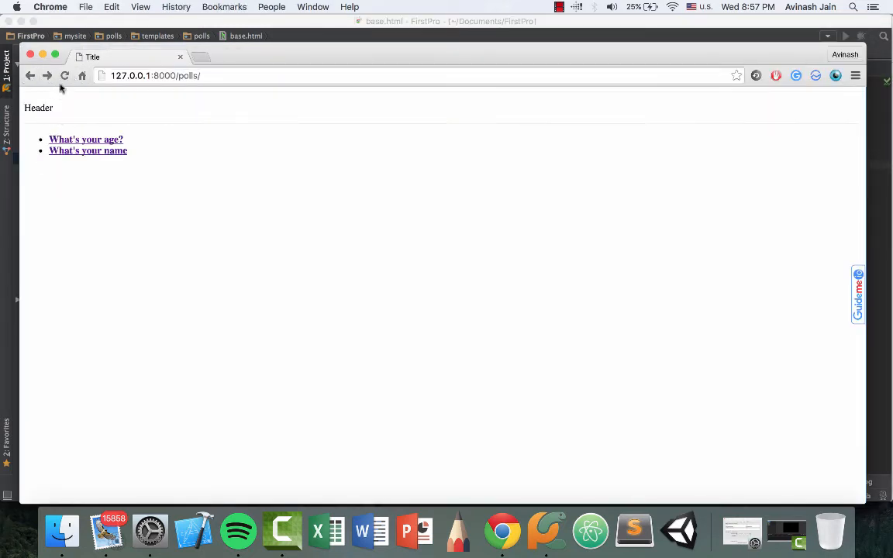
pyautogui.doubleClick(38, 108)
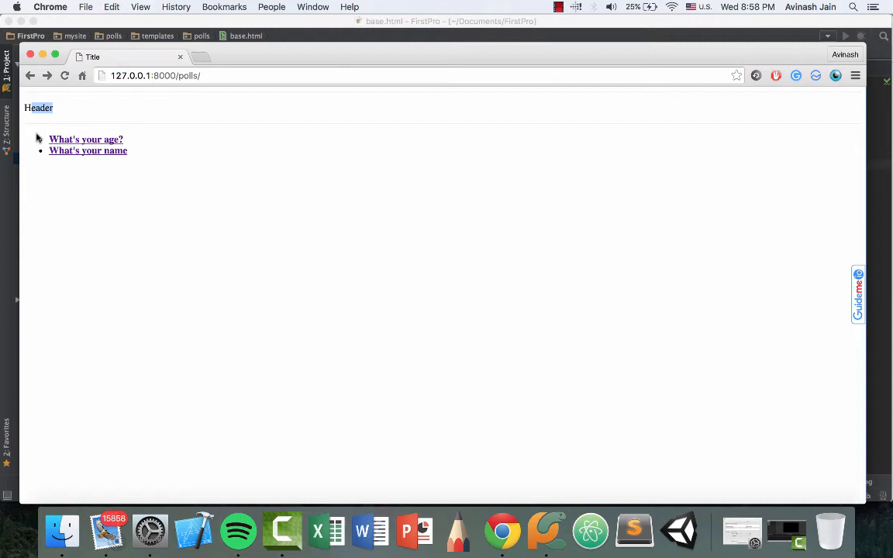
pyautogui.moveTo(23, 165)
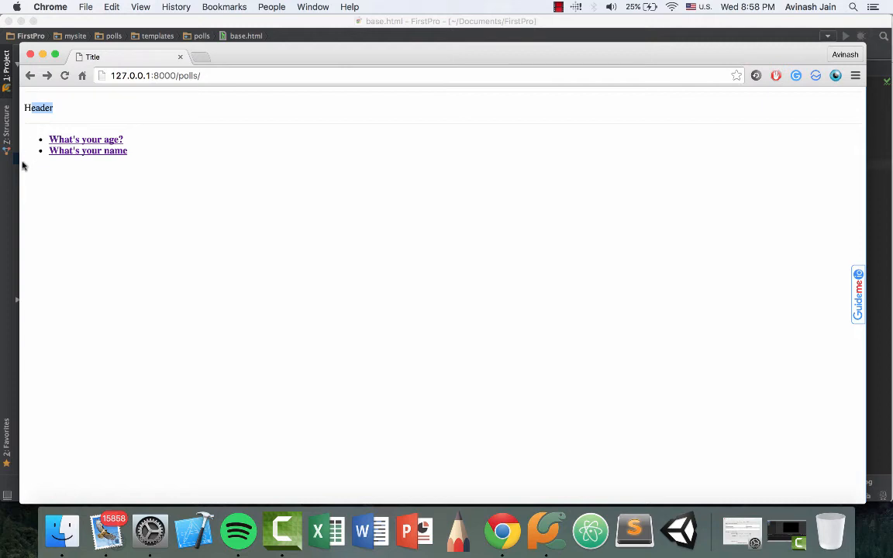
pyautogui.moveTo(14, 184)
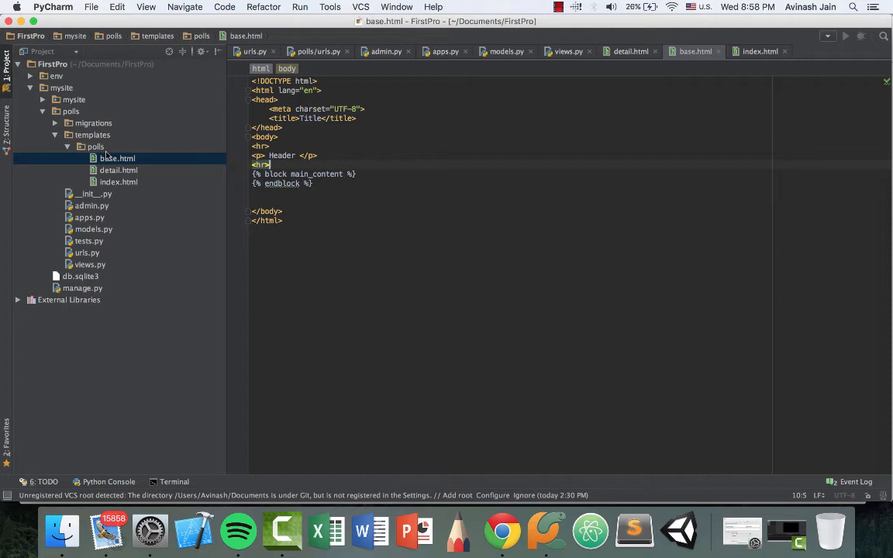
# Step: Create footer.html in the polls templates folder containing an <hr> rule and closing tag
pyautogui.rightClick(116, 158)
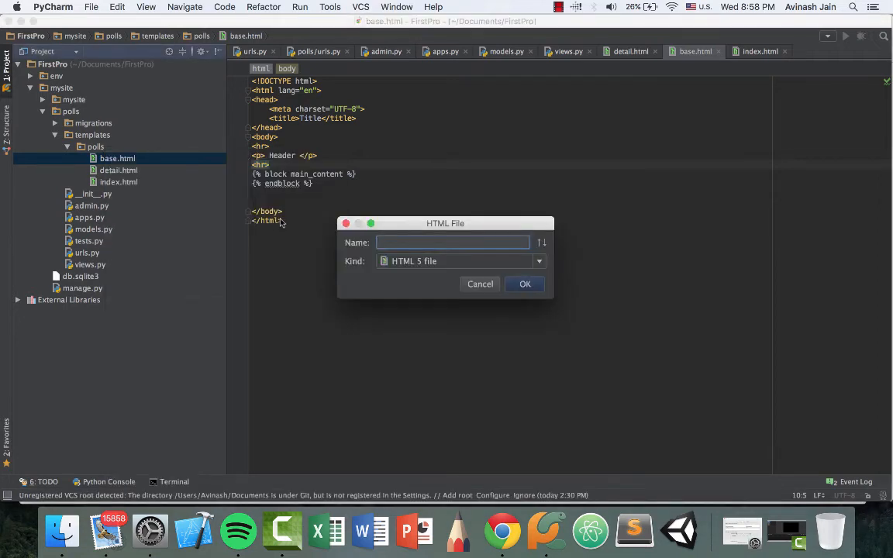
pyautogui.click(479, 283)
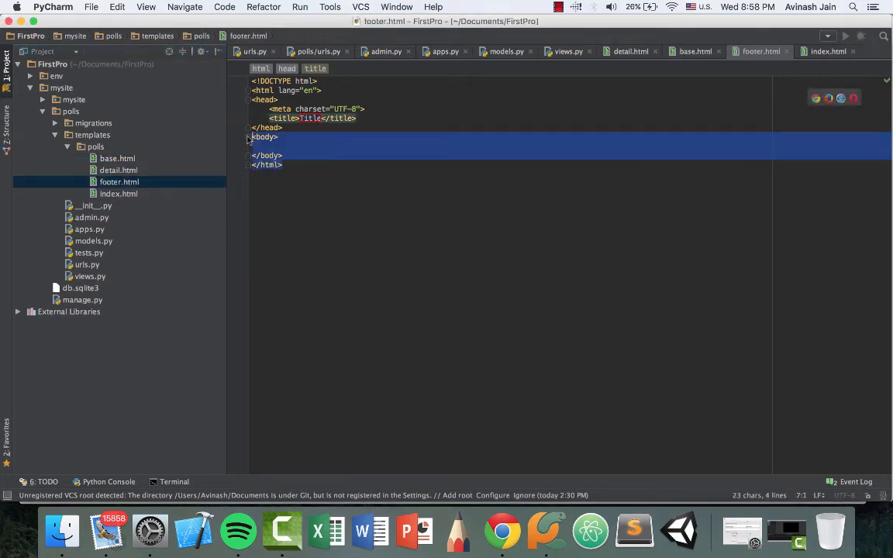
pyautogui.write('<h')
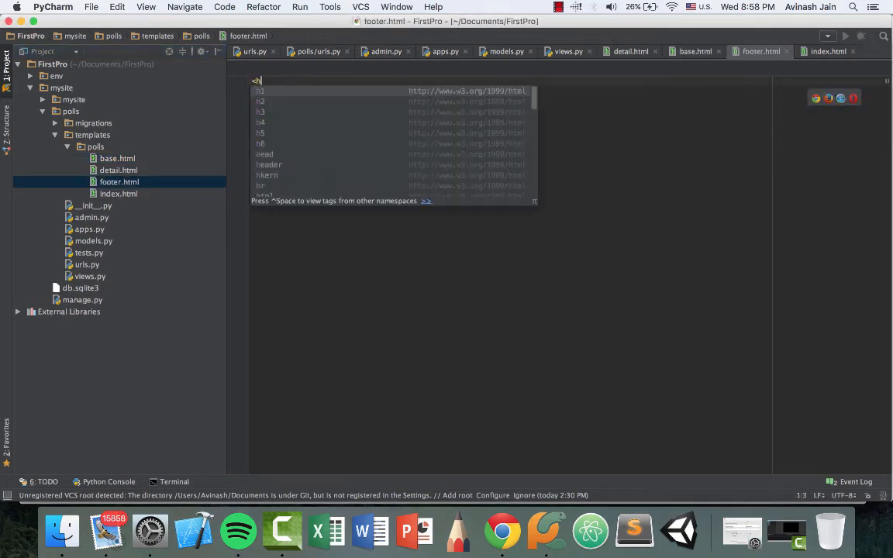
pyautogui.write('r>')
pyautogui.click(510, 90)
pyautogui.write('<p> Footer </p>')
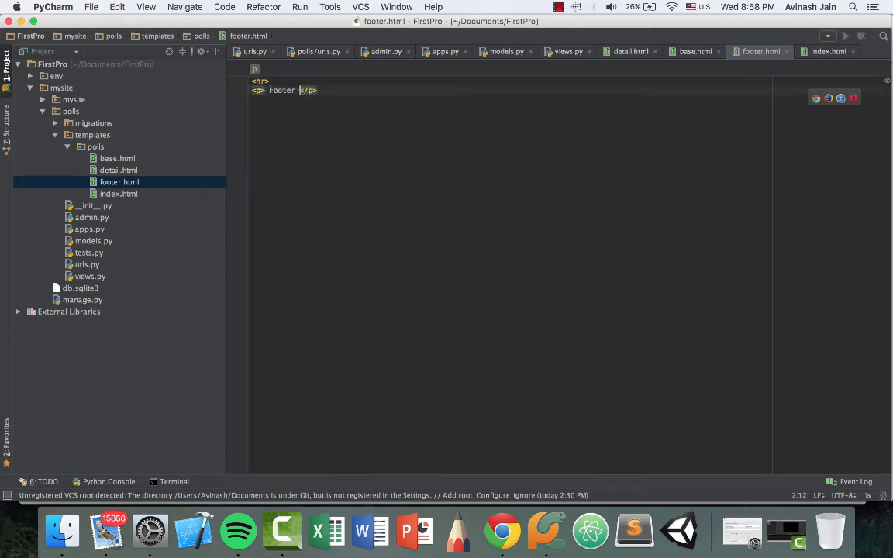
pyautogui.write('</hr>')
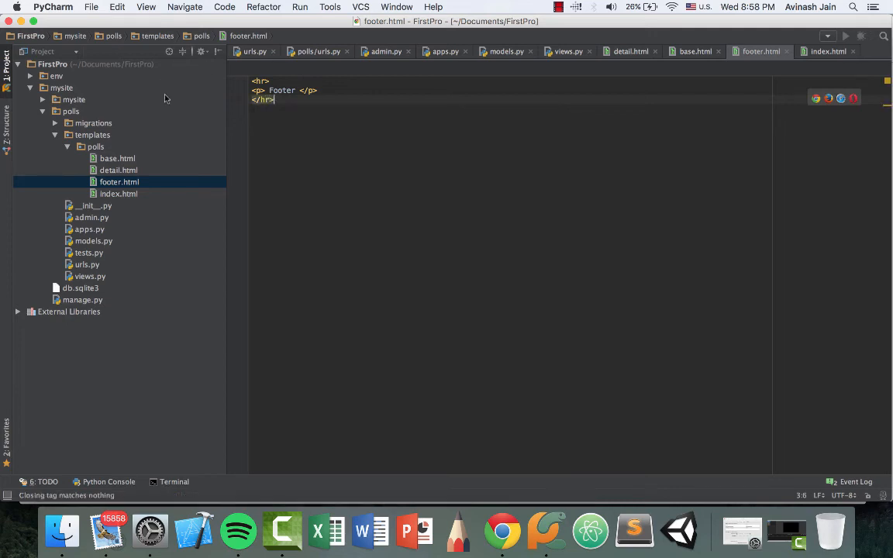
pyautogui.click(117, 158)
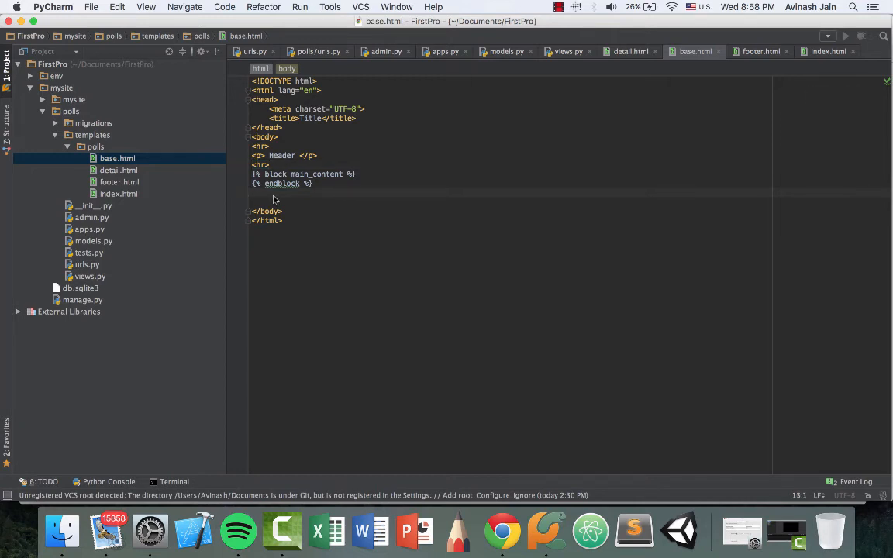
# Step: Add {% include "polls/footer.html" %} below the endblock tag in base.html
pyautogui.write('{')
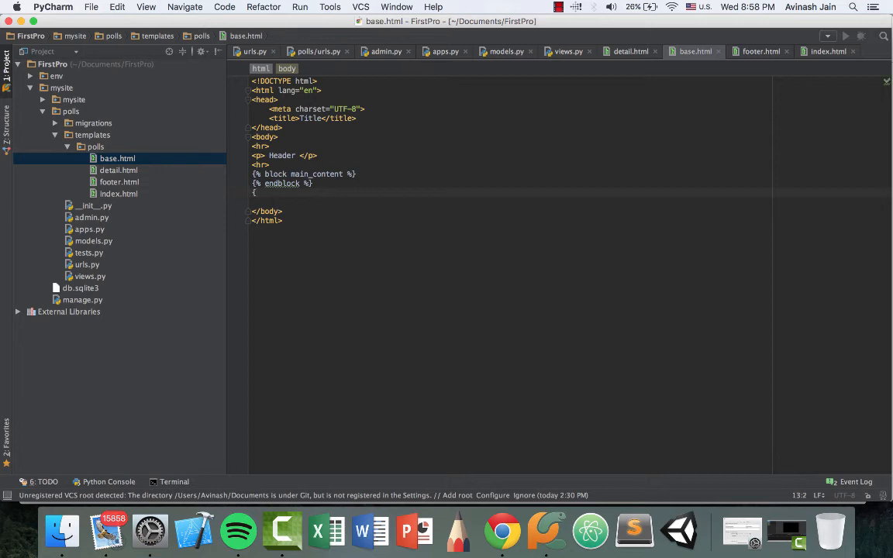
pyautogui.write('{% include')
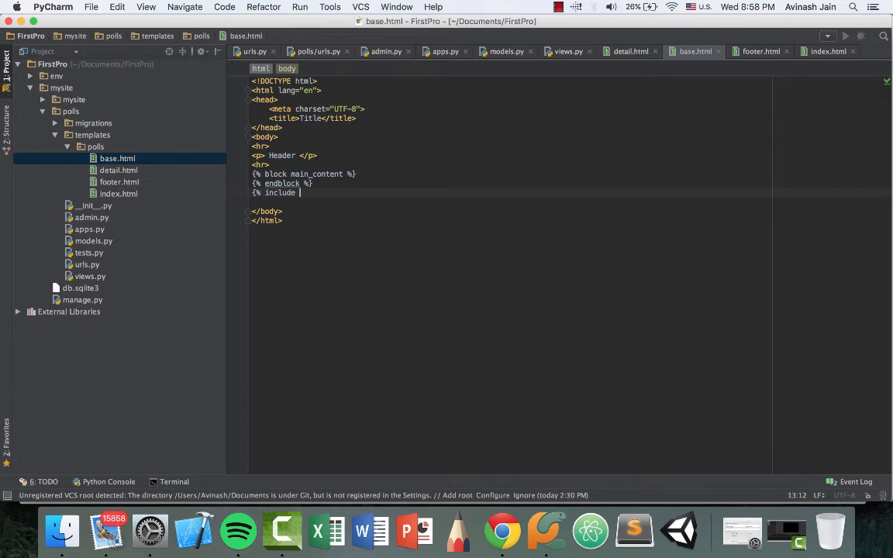
pyautogui.write('""')
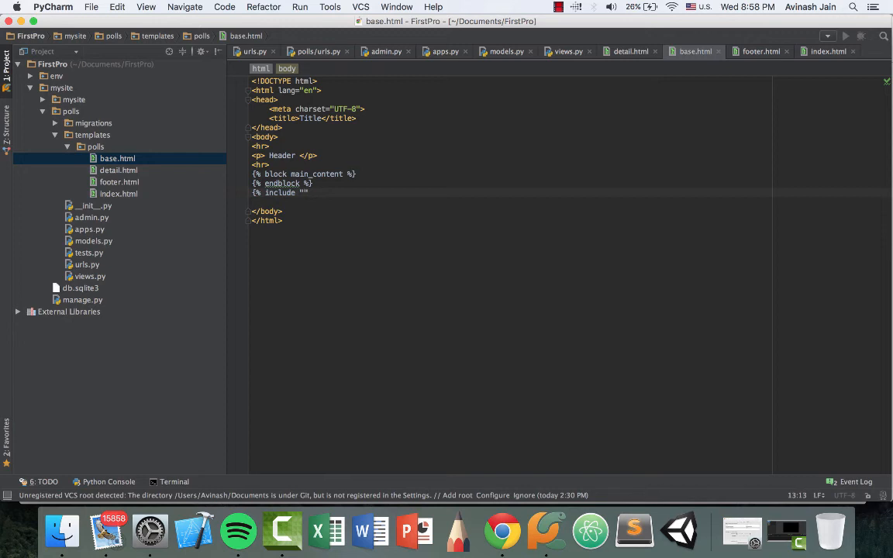
pyautogui.write('polls/footer.html')
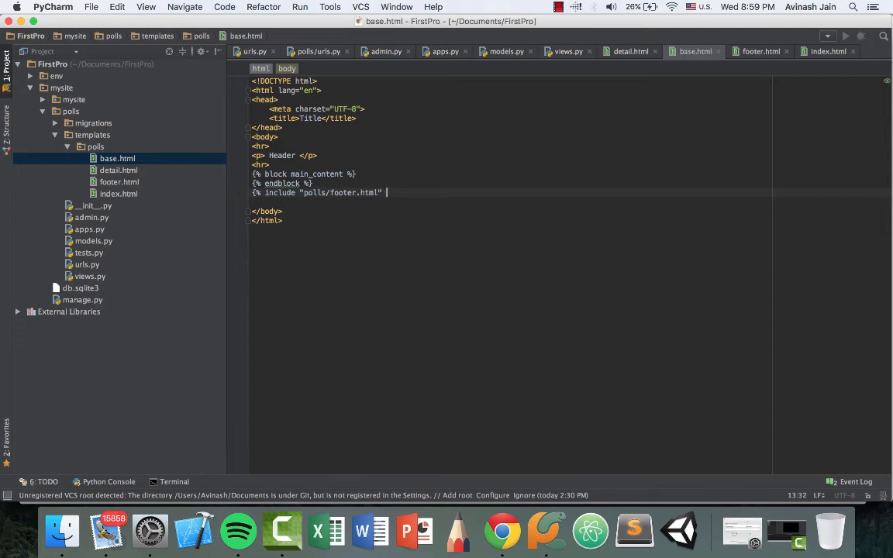
pyautogui.write('%}')
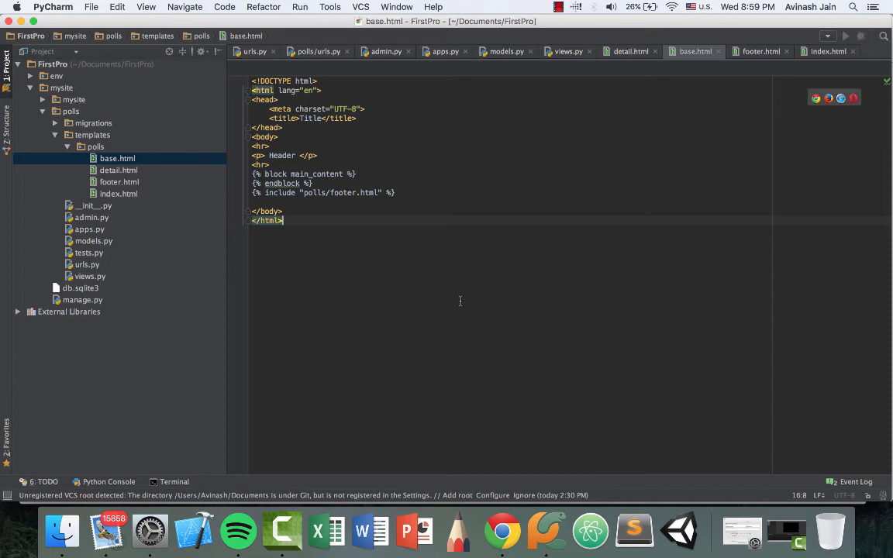
pyautogui.moveTo(402, 195)
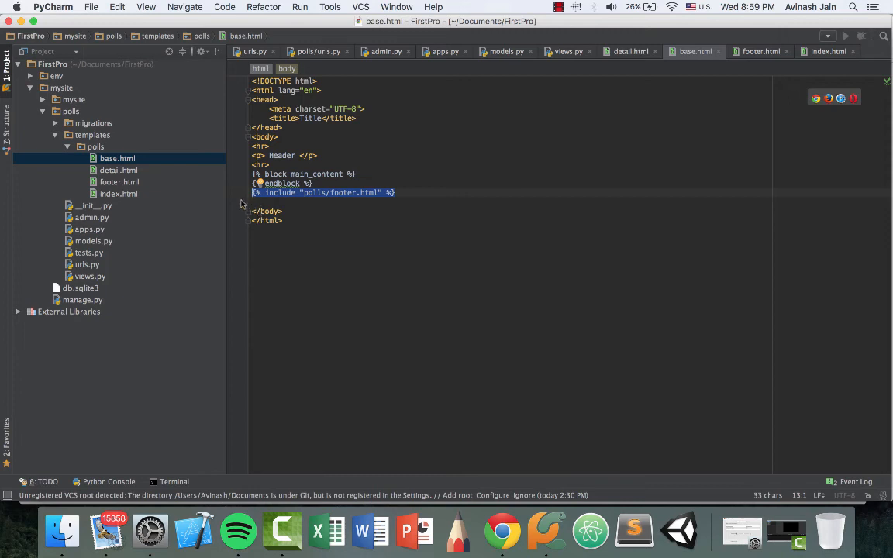
# Step: Review the detail.html and footer.html templates, then view the page in the browser
pyautogui.click(118, 169)
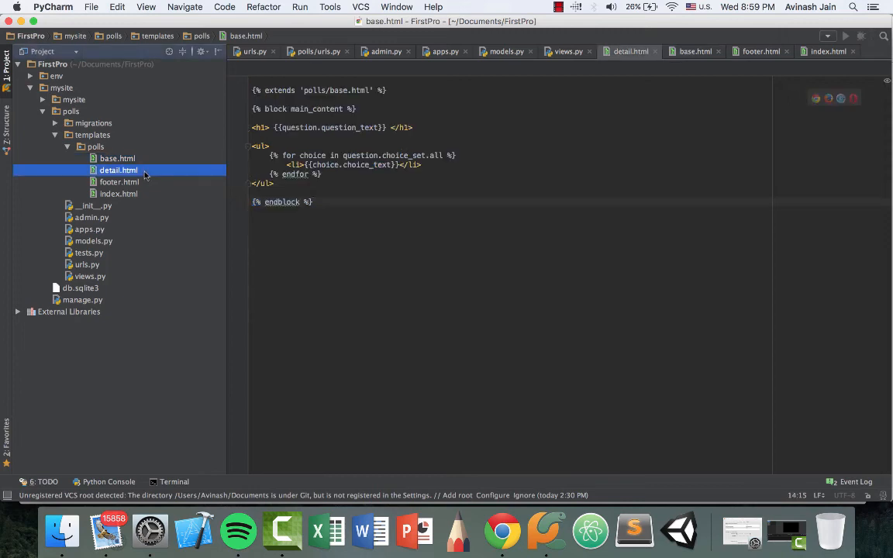
pyautogui.click(119, 181)
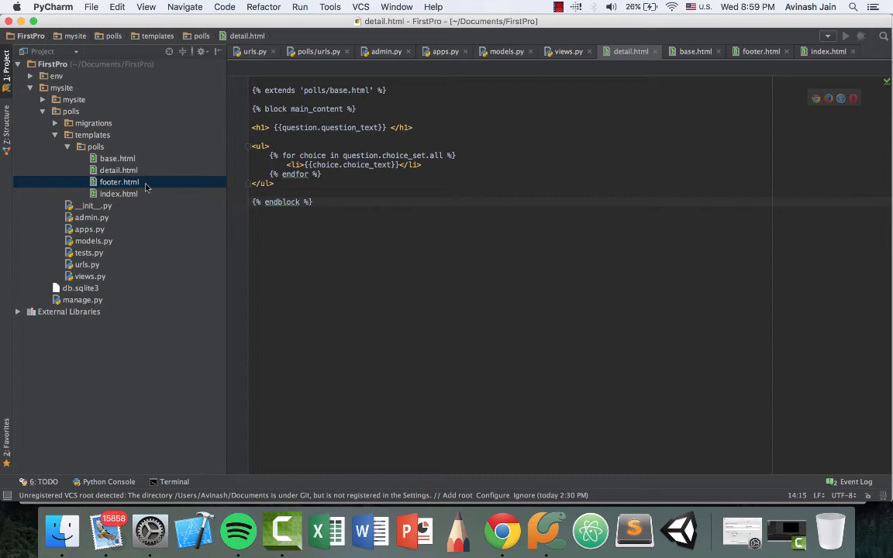
pyautogui.click(502, 531)
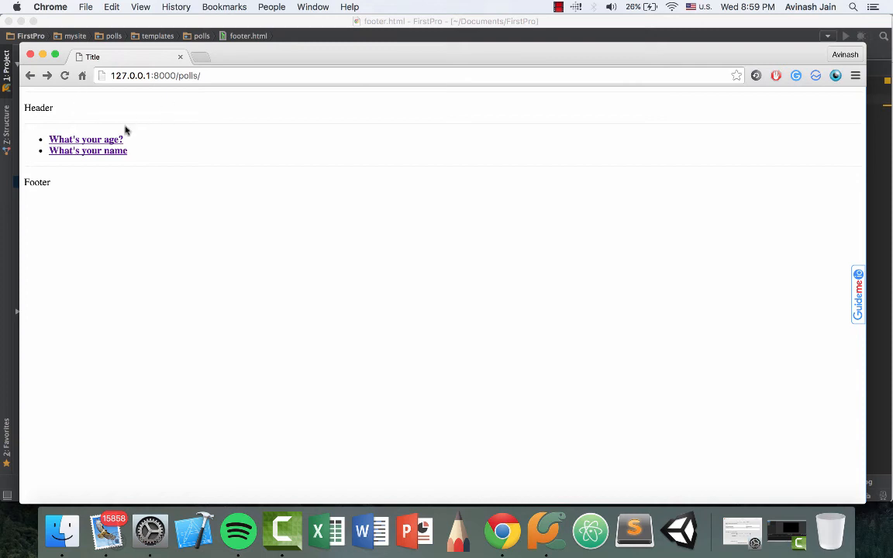
# Step: Return from Chrome's polls page to the PyCharm editor
pyautogui.click(85, 139)
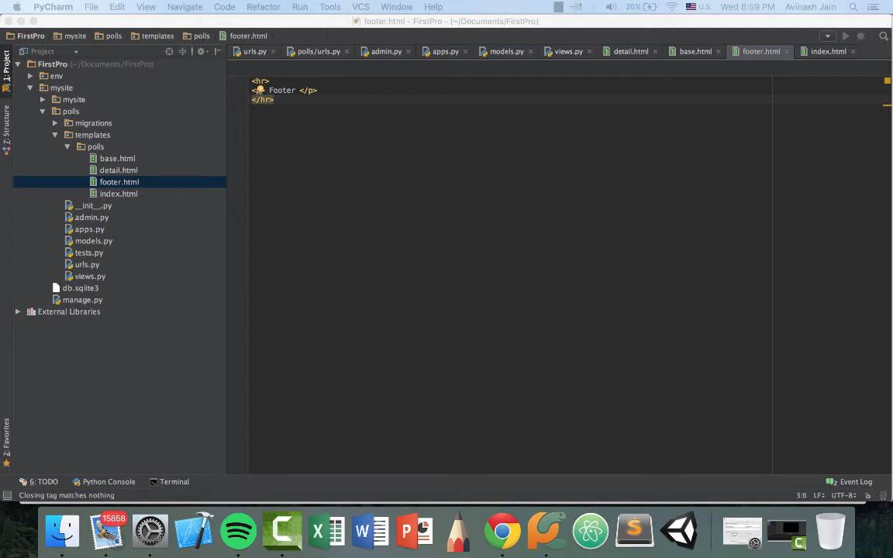
pyautogui.moveTo(576, 227)
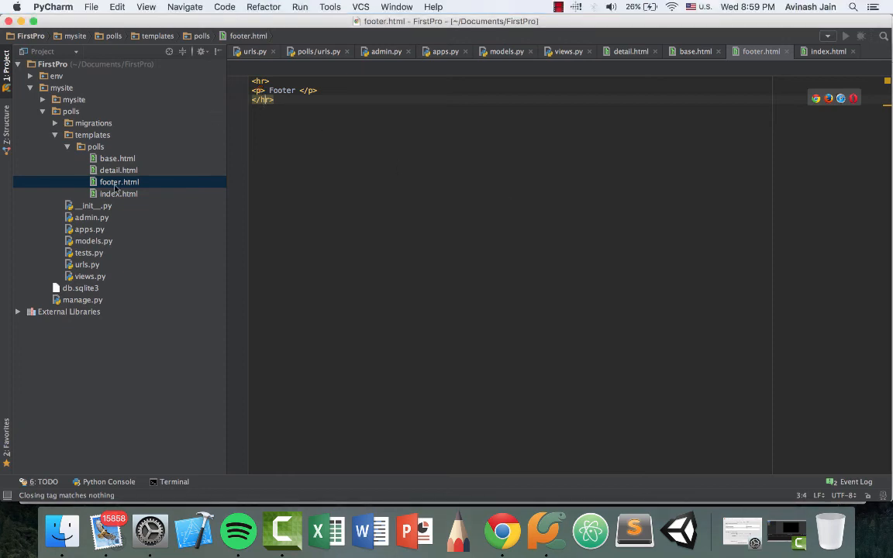
# Step: Add get_object_or_404 to the django.shortcuts import line in views.py
pyautogui.click(90, 276)
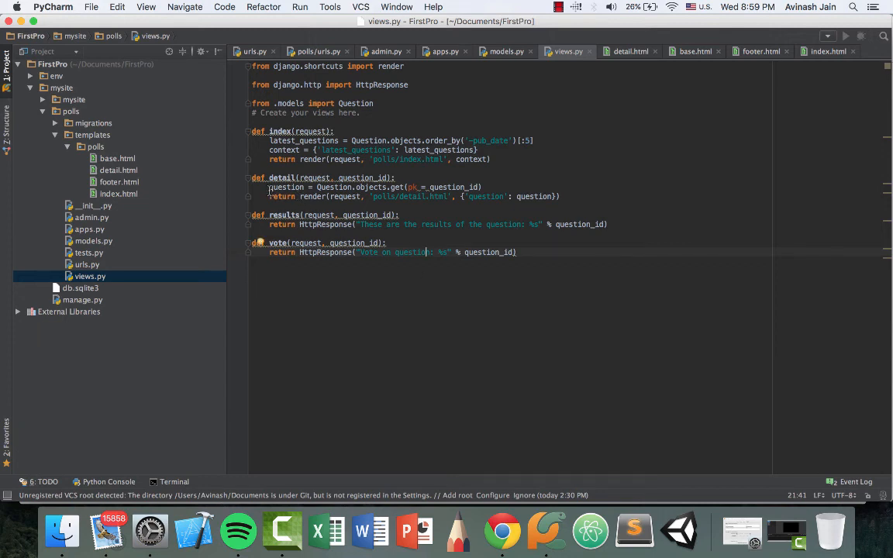
pyautogui.doubleClick(286, 187)
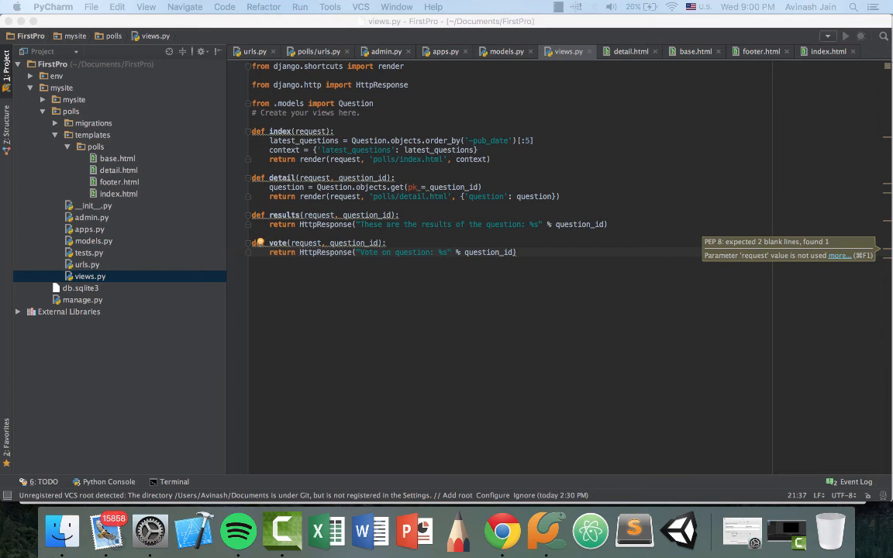
pyautogui.moveTo(394, 349)
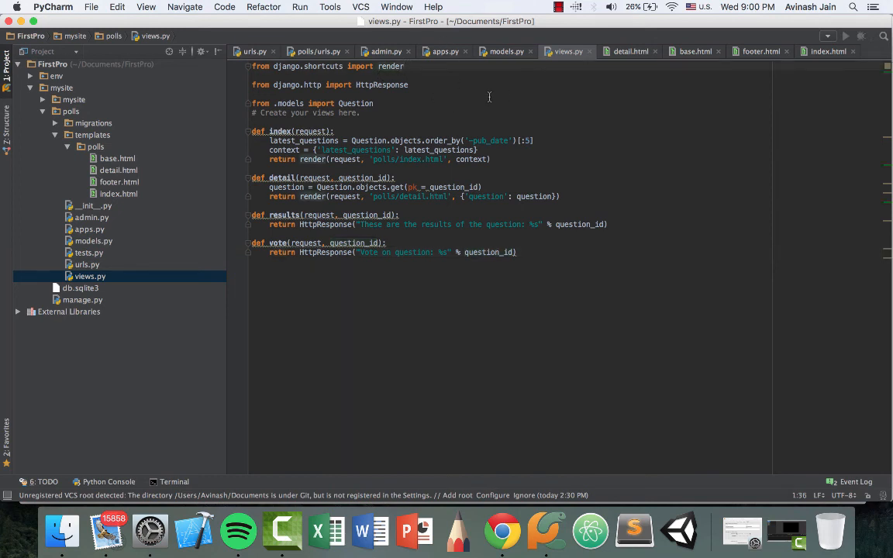
pyautogui.write(', get_object_or_404')
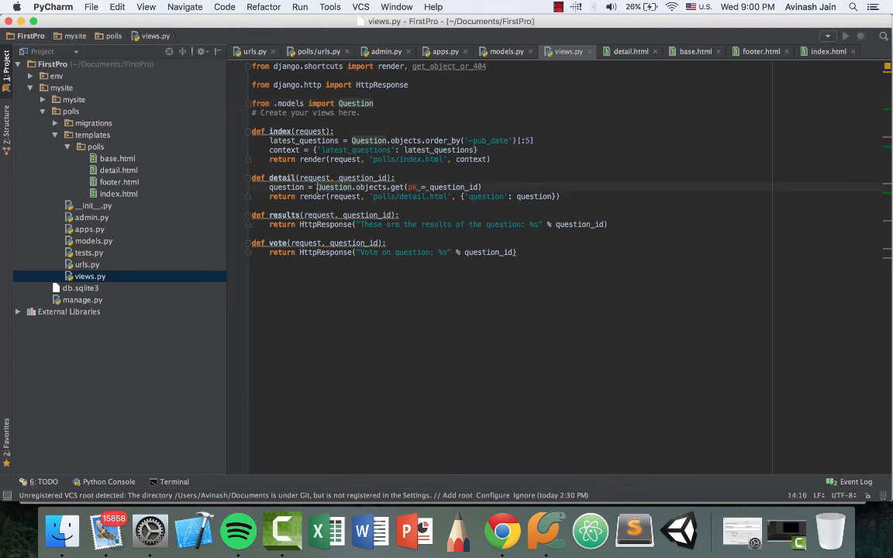
pyautogui.moveTo(396, 188)
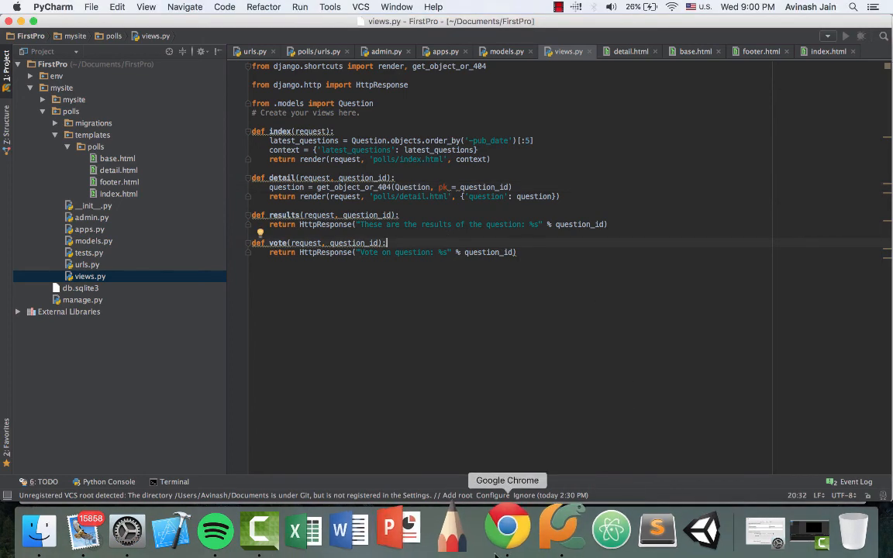
pyautogui.click(507, 530)
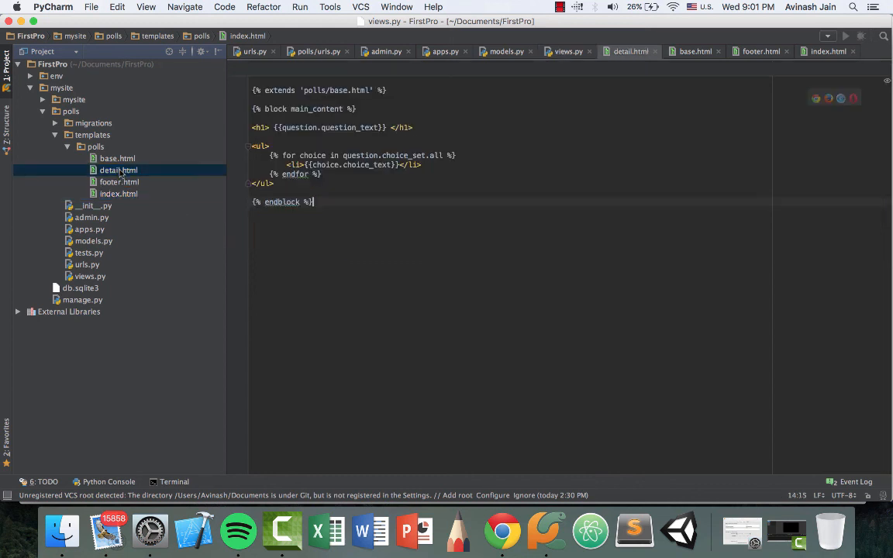
pyautogui.click(117, 170)
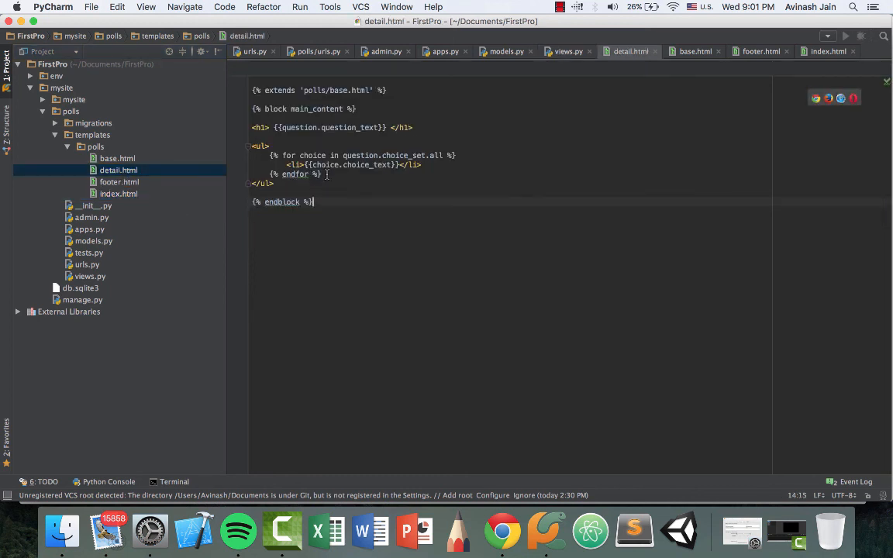
pyautogui.moveTo(266, 155); pyautogui.dragTo(321, 174)
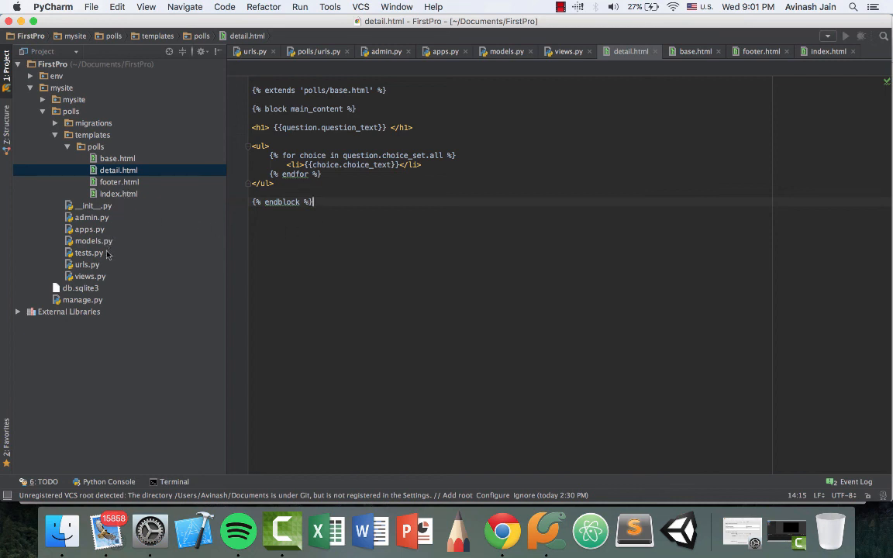
pyautogui.click(90, 275)
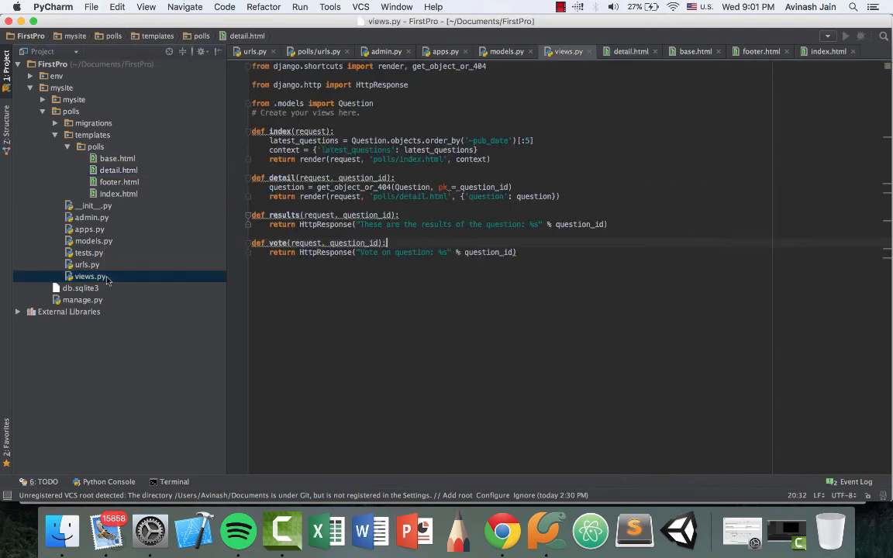